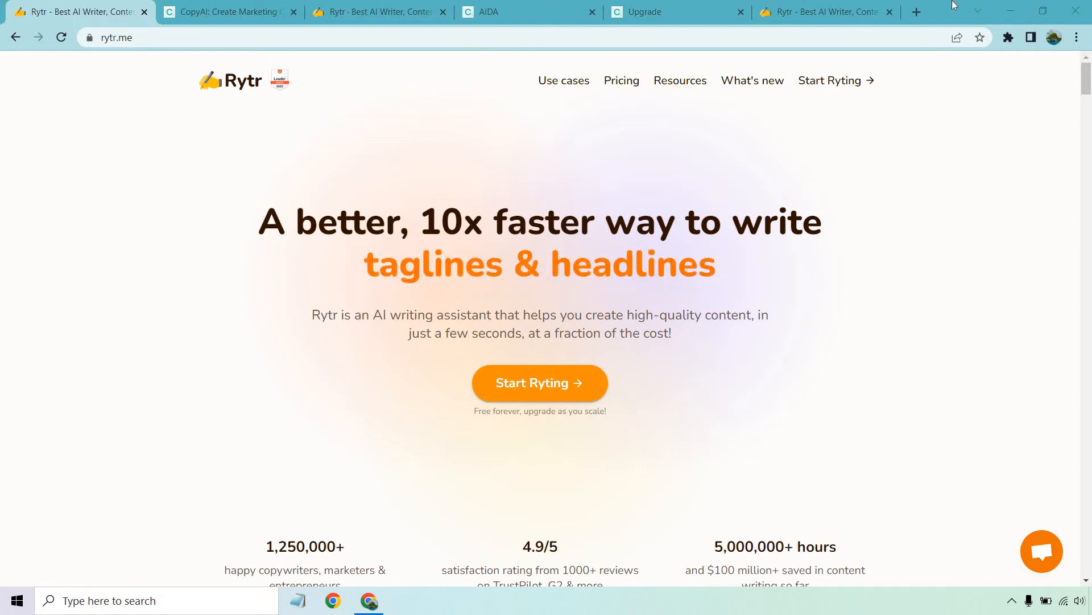
- Watch the Copy.ai homepage demo generating Dunder Mifflin paper copy and marking one result saved
click(230, 12)
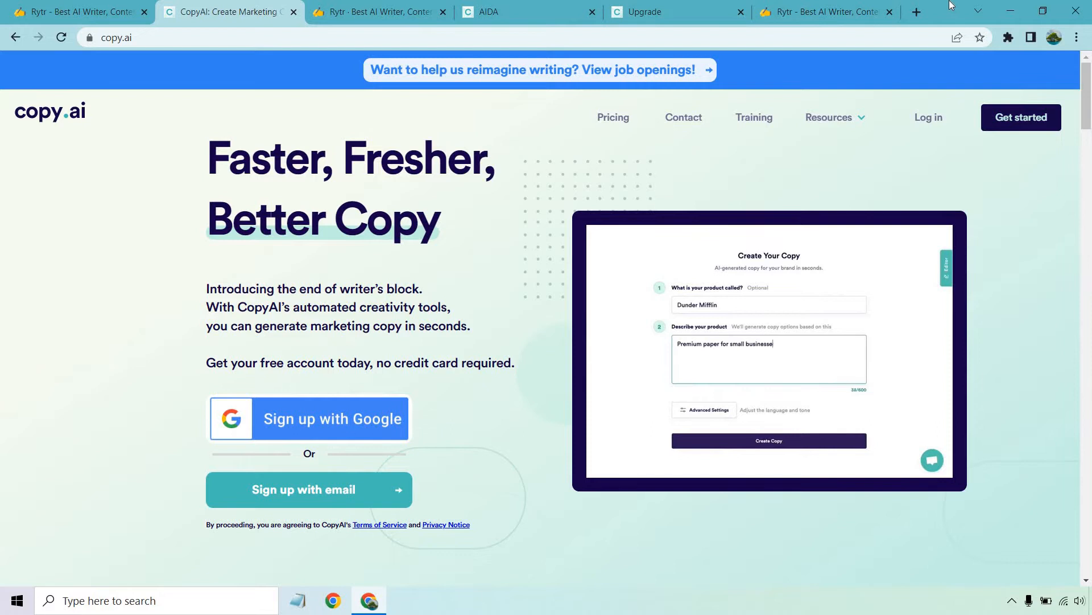
click(770, 440)
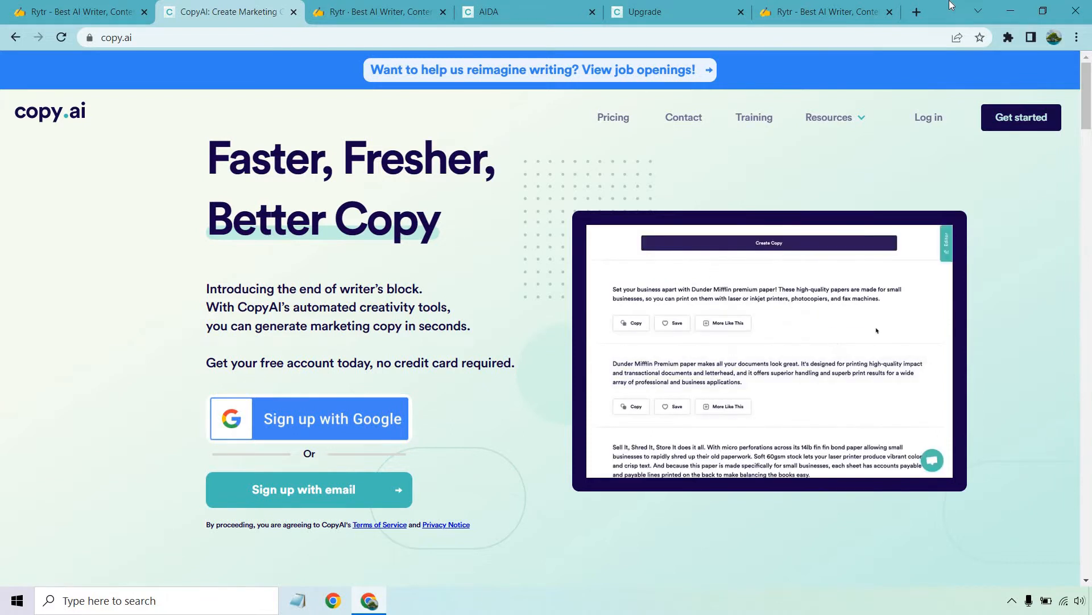
scroll(down, 3)
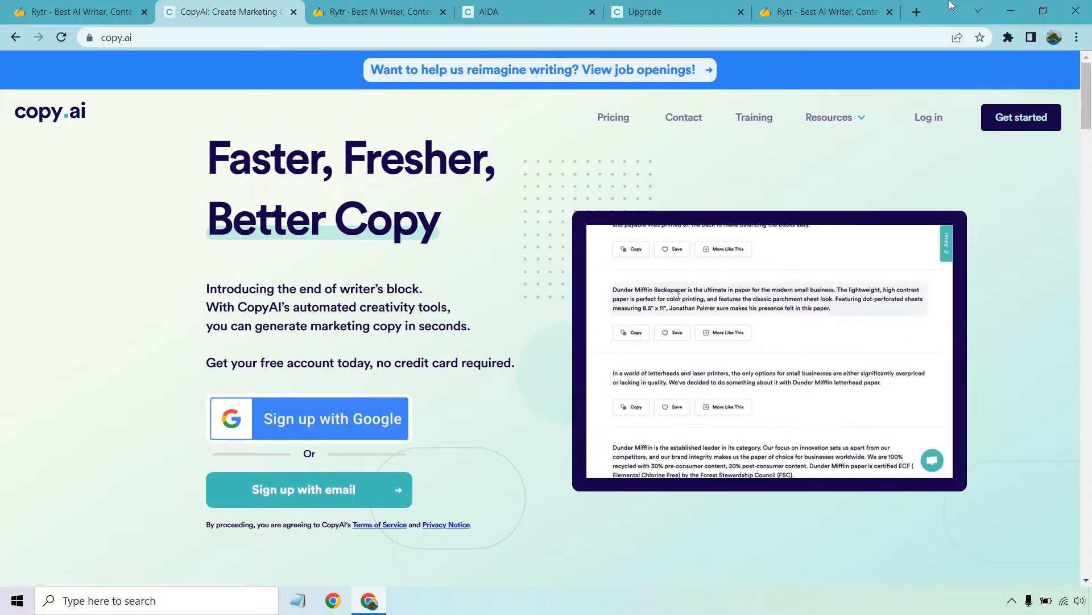
click(671, 333)
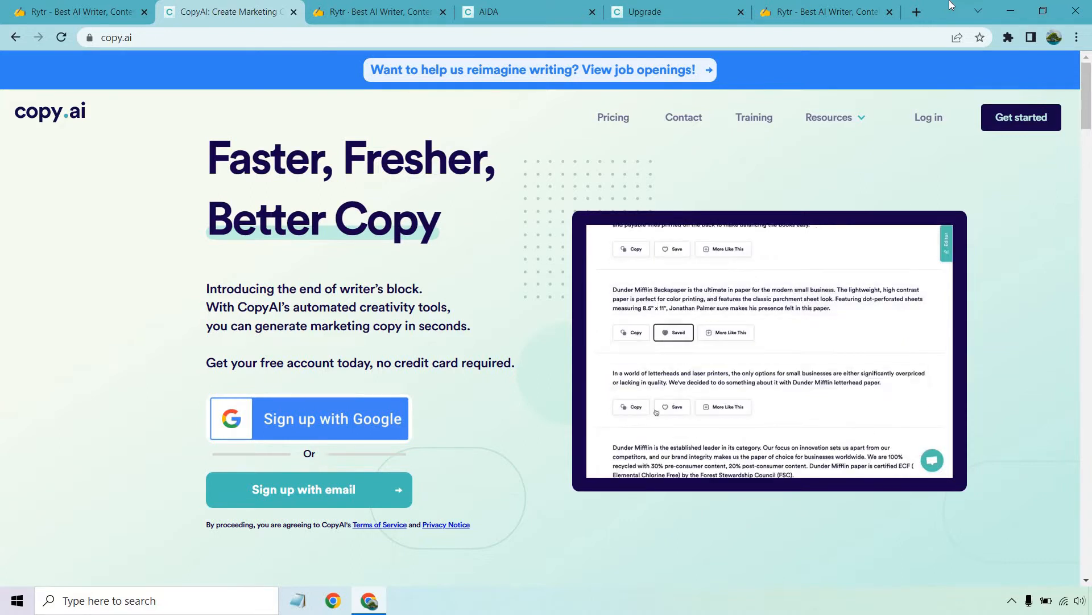
click(630, 406)
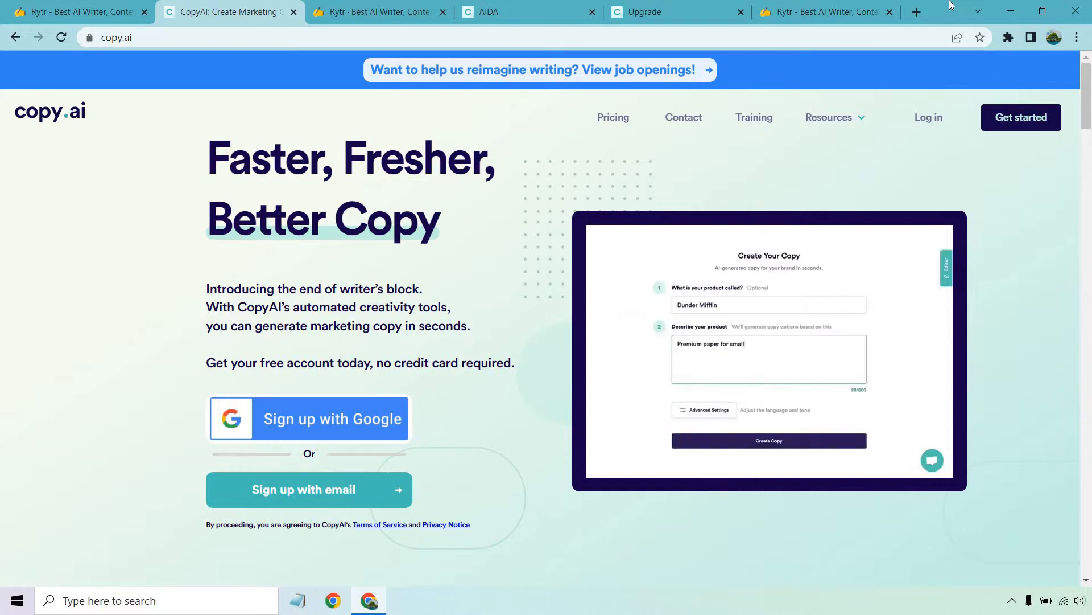
click(769, 439)
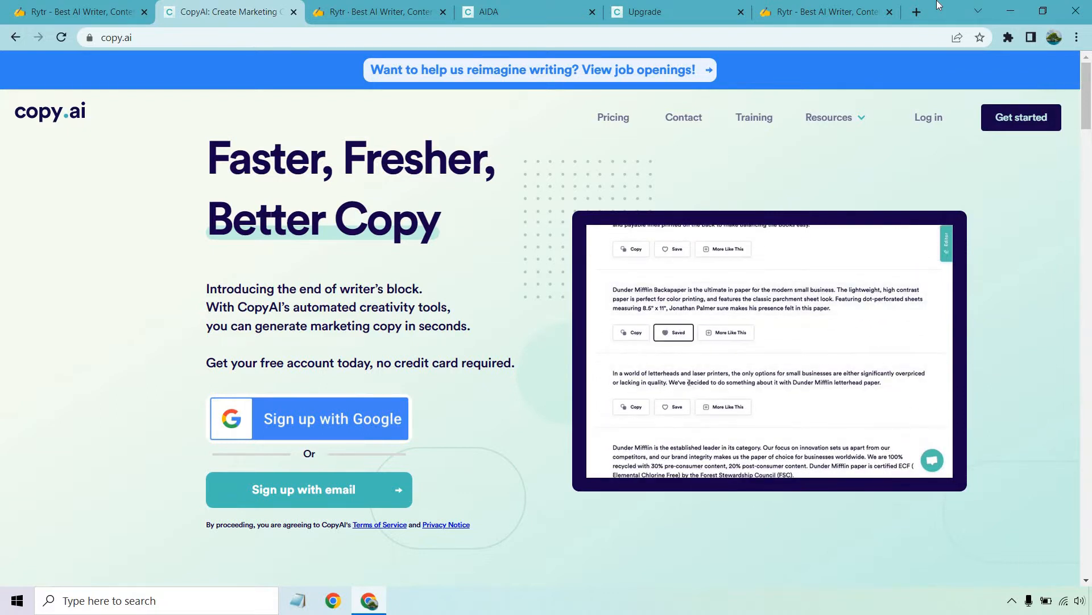
- Browse Rytr's use case list in the AIDA document, keeping Copywriting Framework: AIDA chosen
click(376, 12)
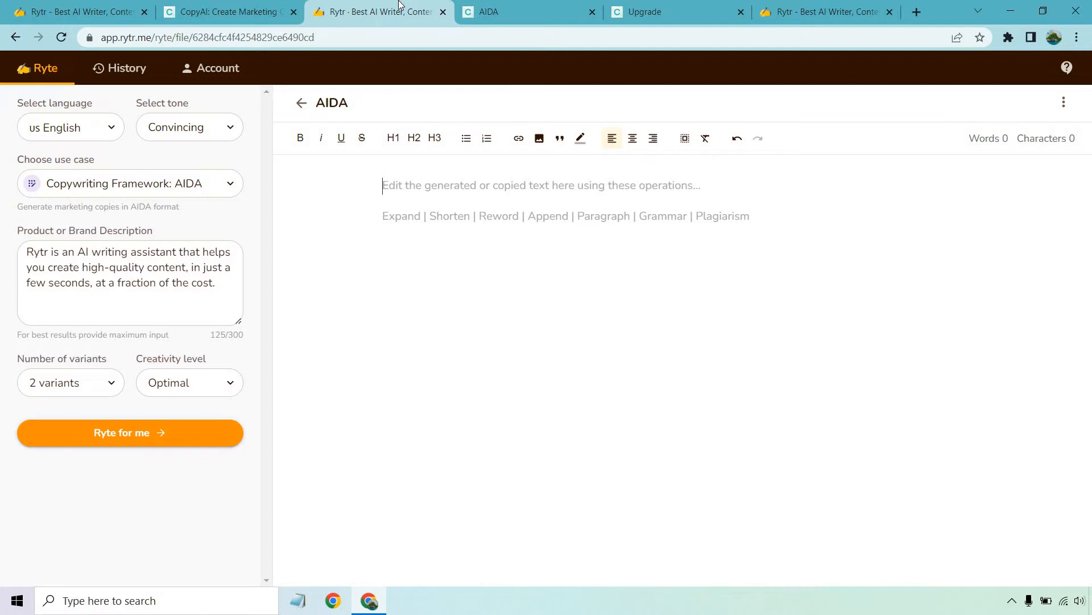
mouse_move(314, 80)
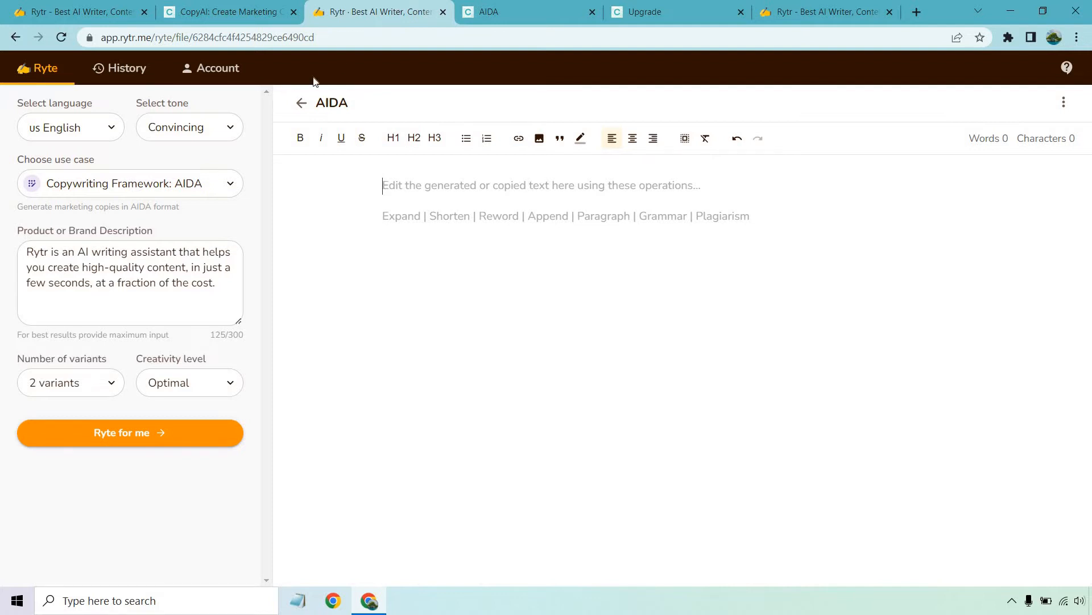
click(130, 183)
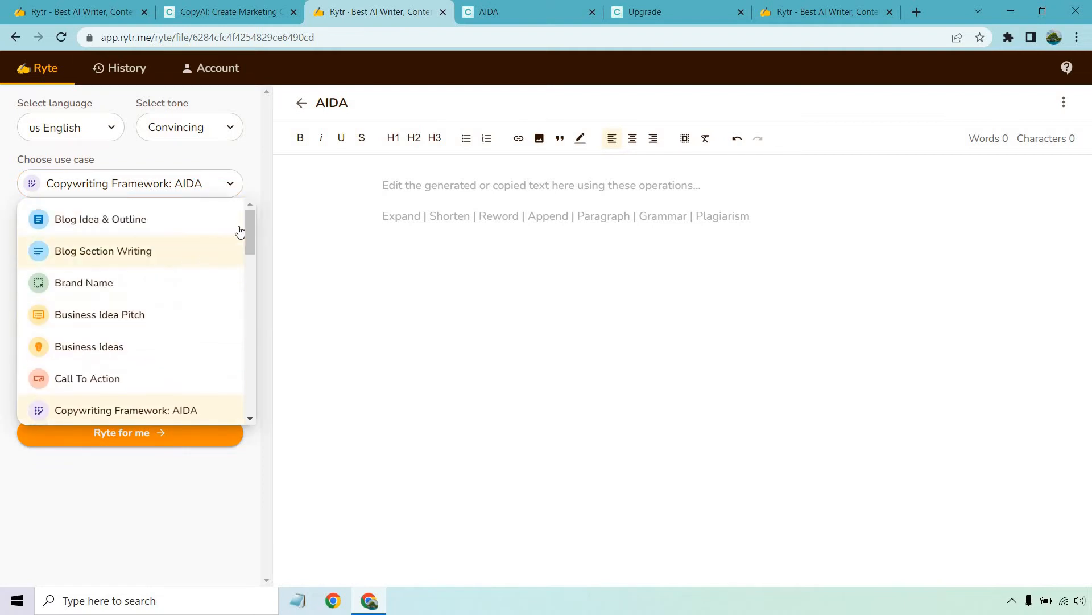
scroll(down, 3)
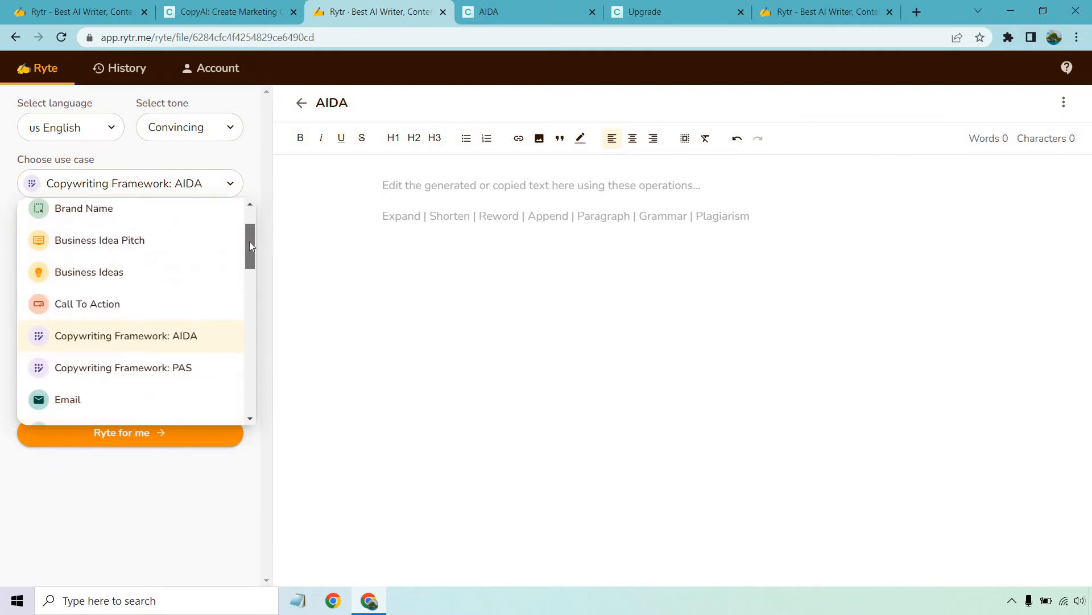
scroll(down, 3)
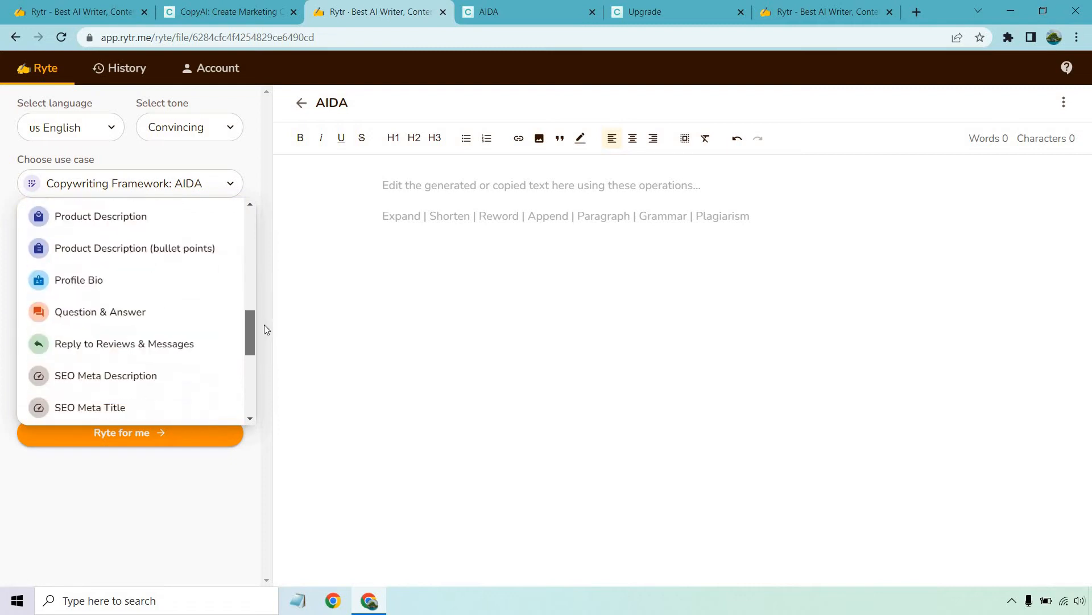
scroll(down, 3)
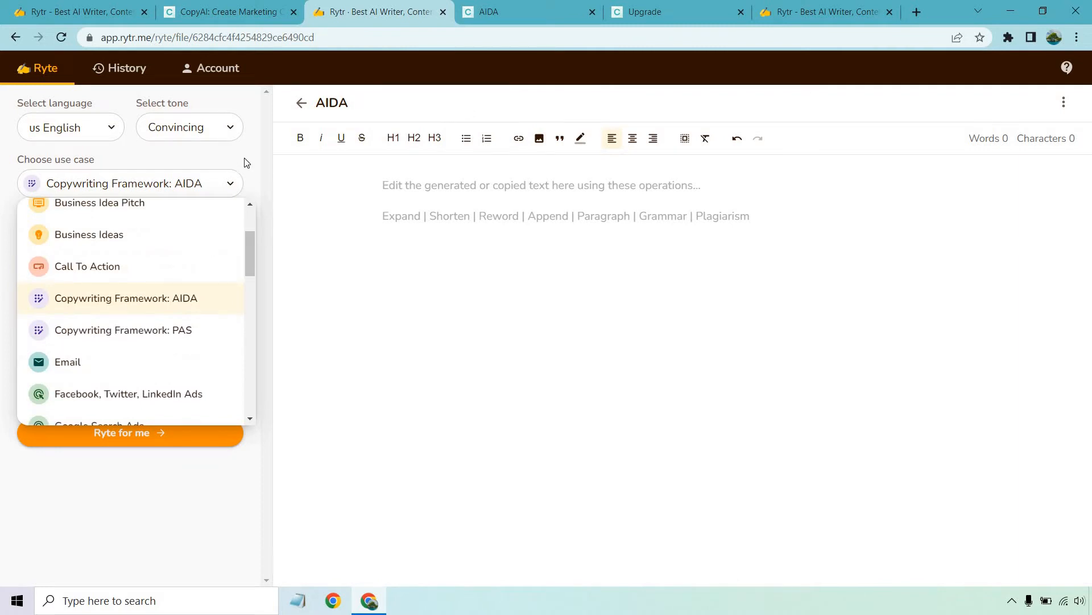
click(125, 298)
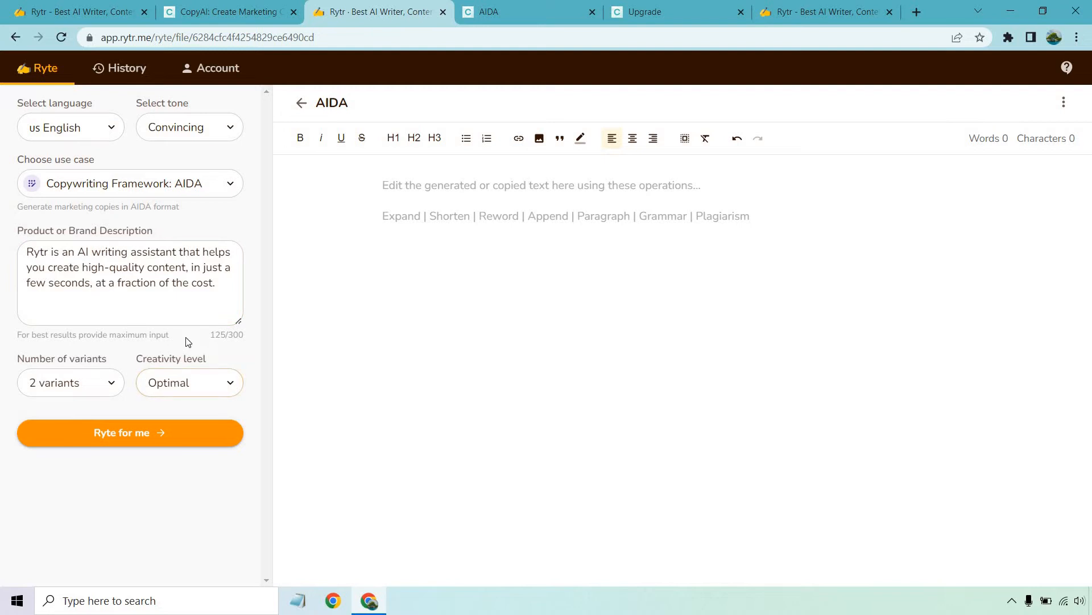
mouse_move(185, 350)
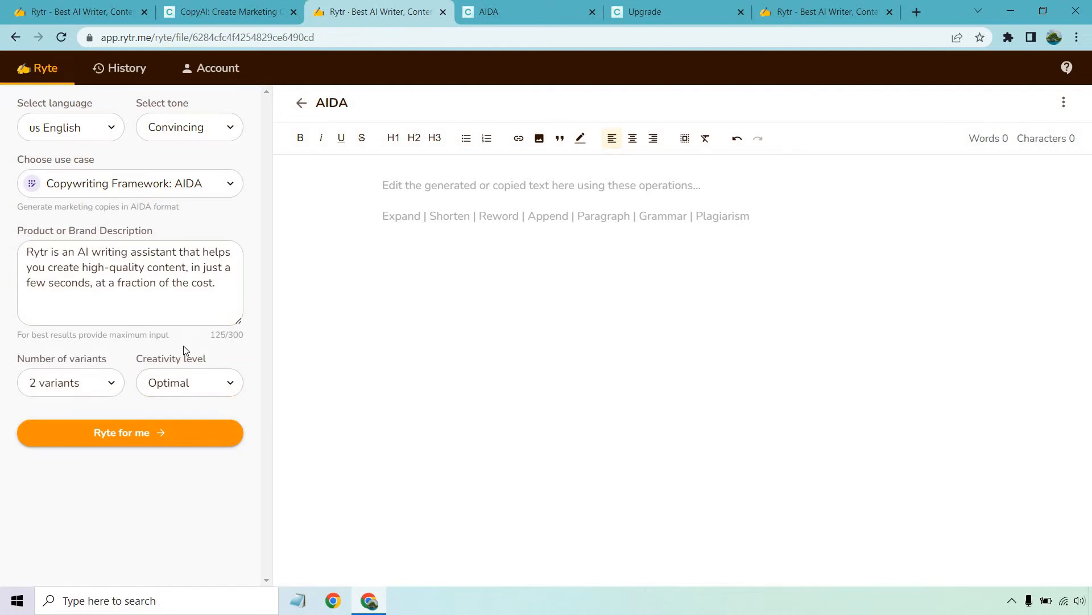
- Browse the Tools sidebar of Copy.ai's AIDA project filled for Copy.ai with Friendly tone
click(496, 11)
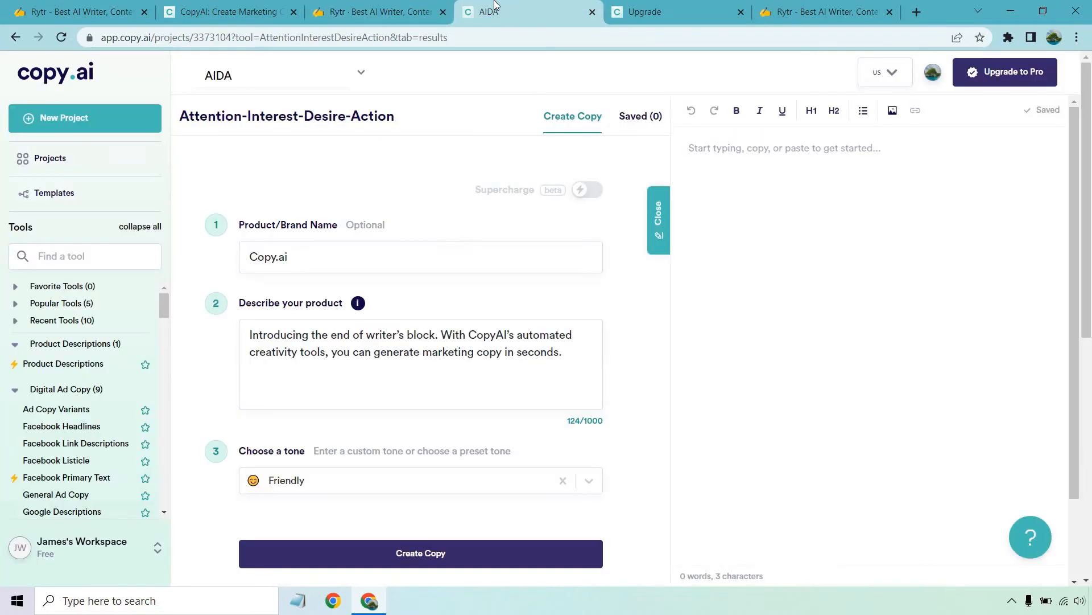
mouse_move(479, 55)
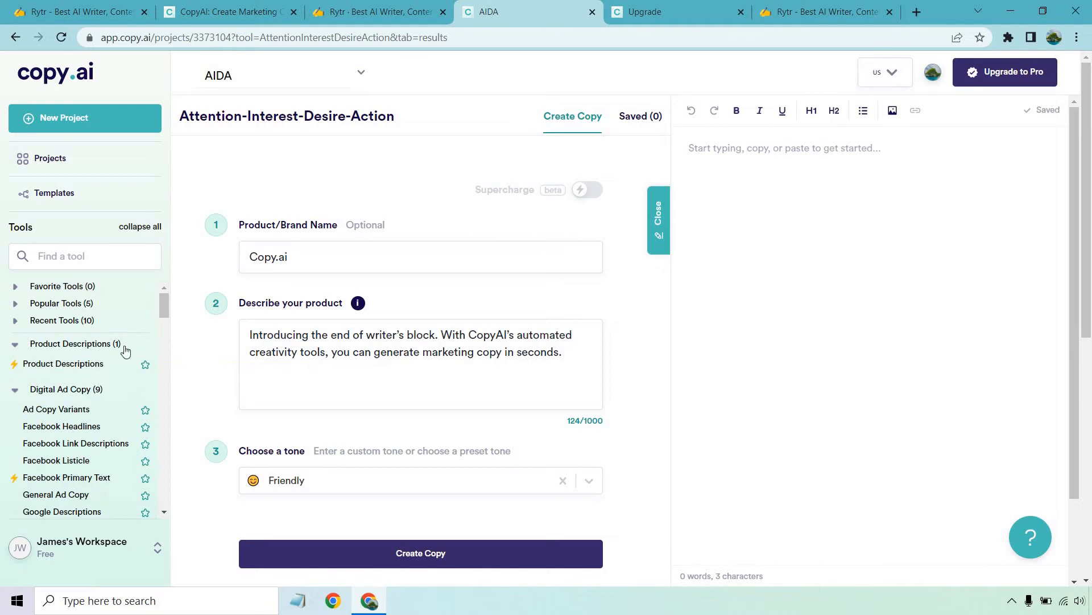
mouse_move(341, 255)
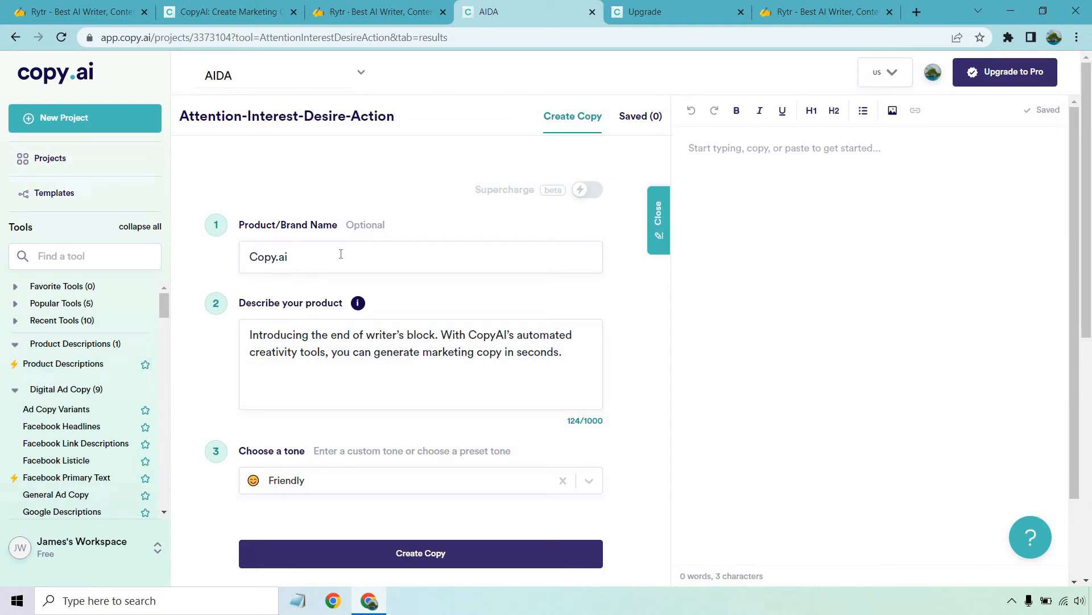
scroll(down, 3)
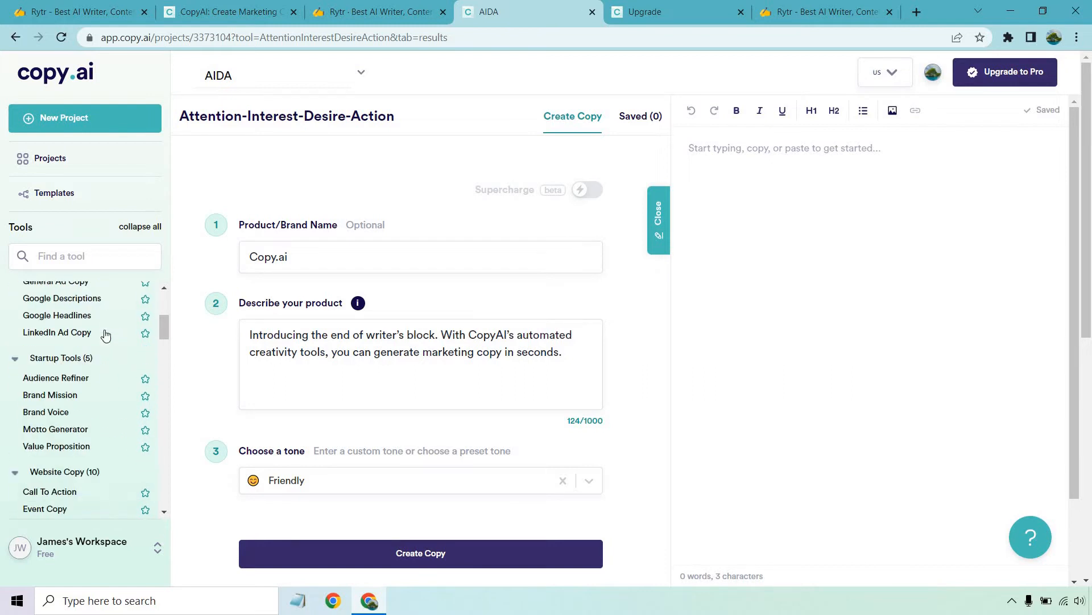
scroll(down, 3)
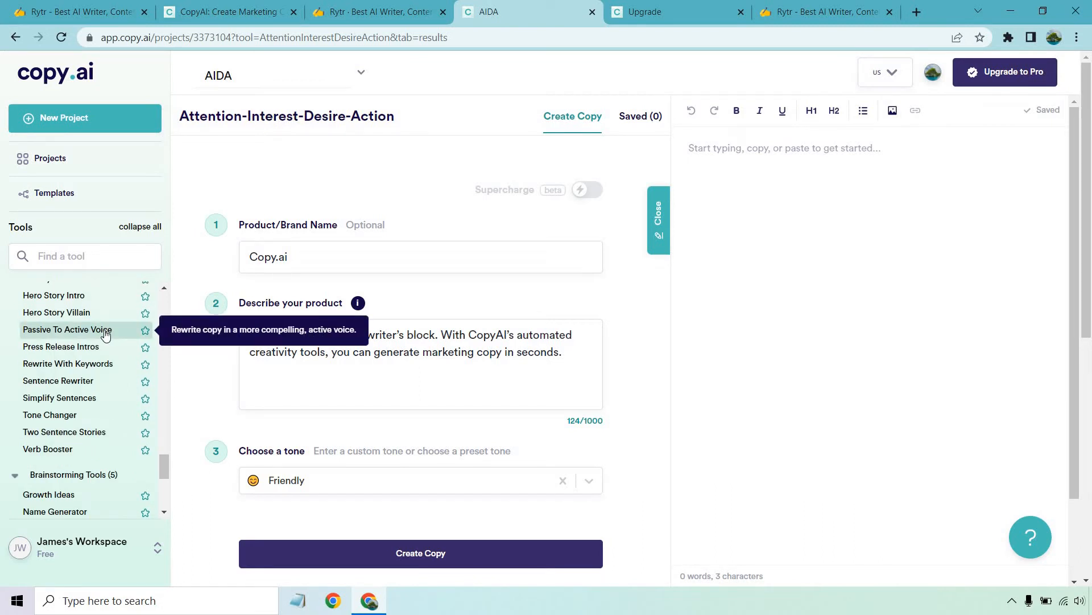
scroll(down, 3)
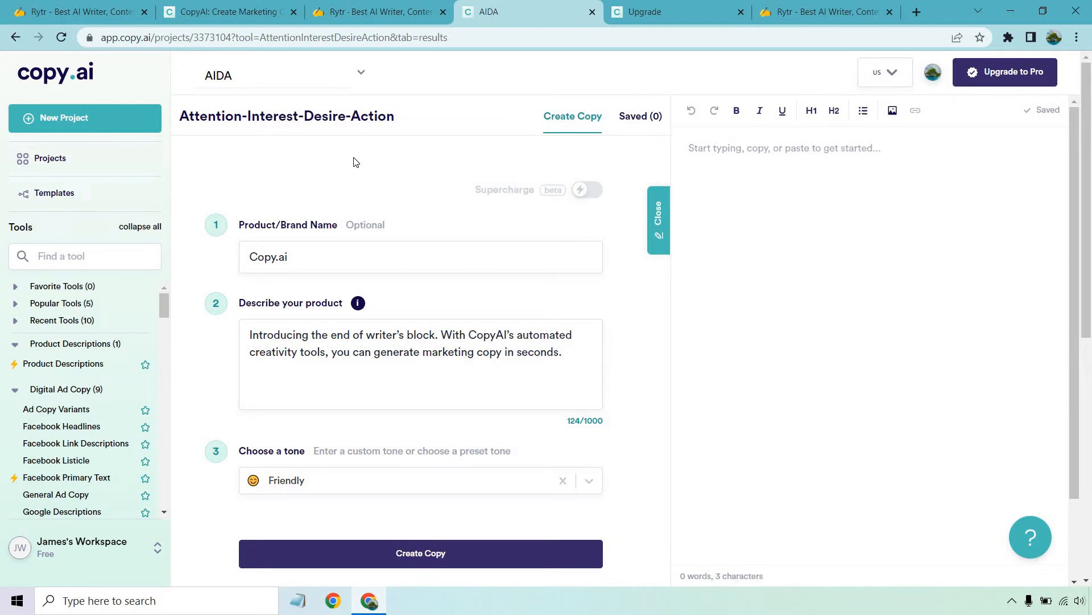
click(376, 12)
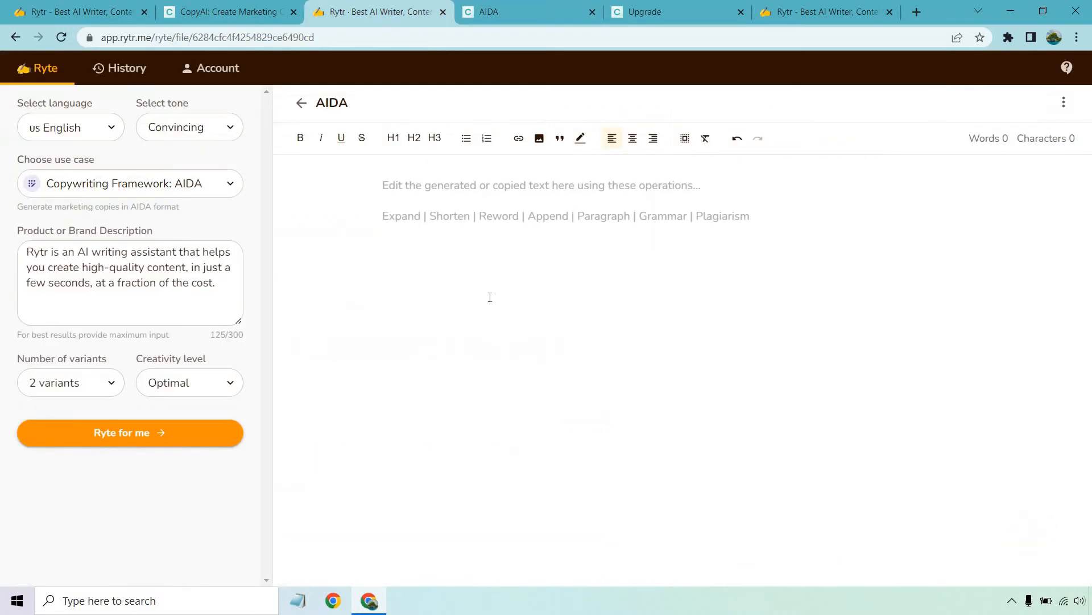
mouse_move(564, 268)
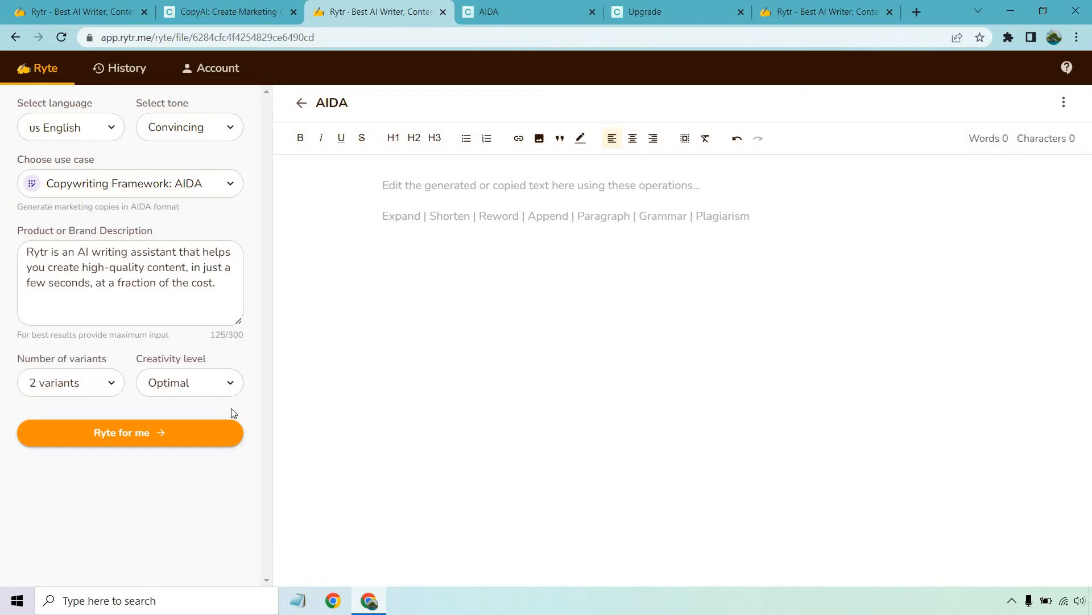
click(502, 11)
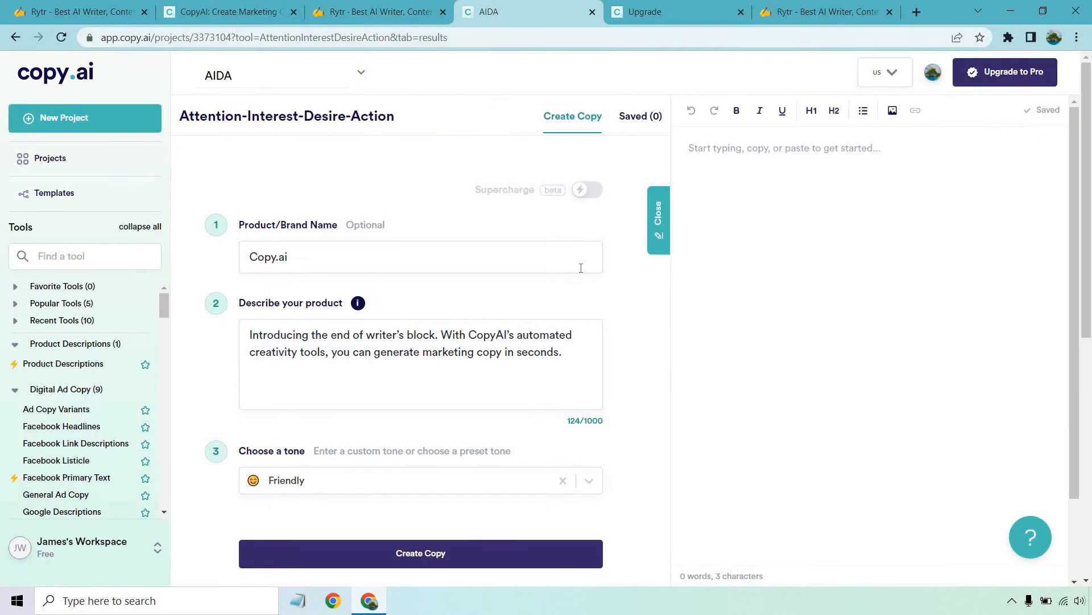
mouse_move(628, 383)
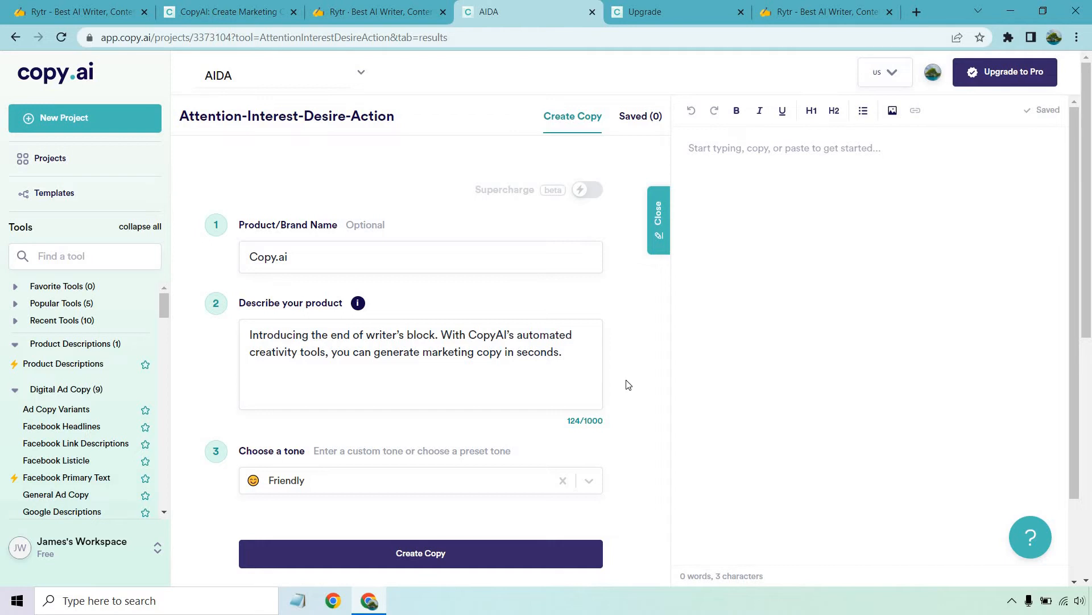
mouse_move(633, 389)
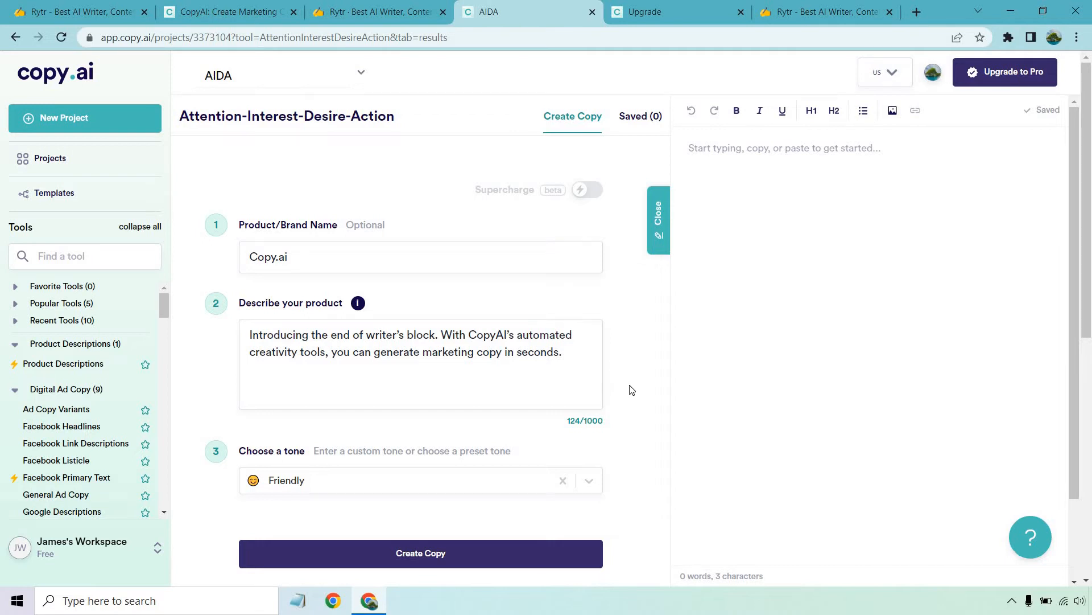
- Read Rytr's two generated AIDA variants, 206 words with Attention, Interest, Desire, Action sections
click(371, 11)
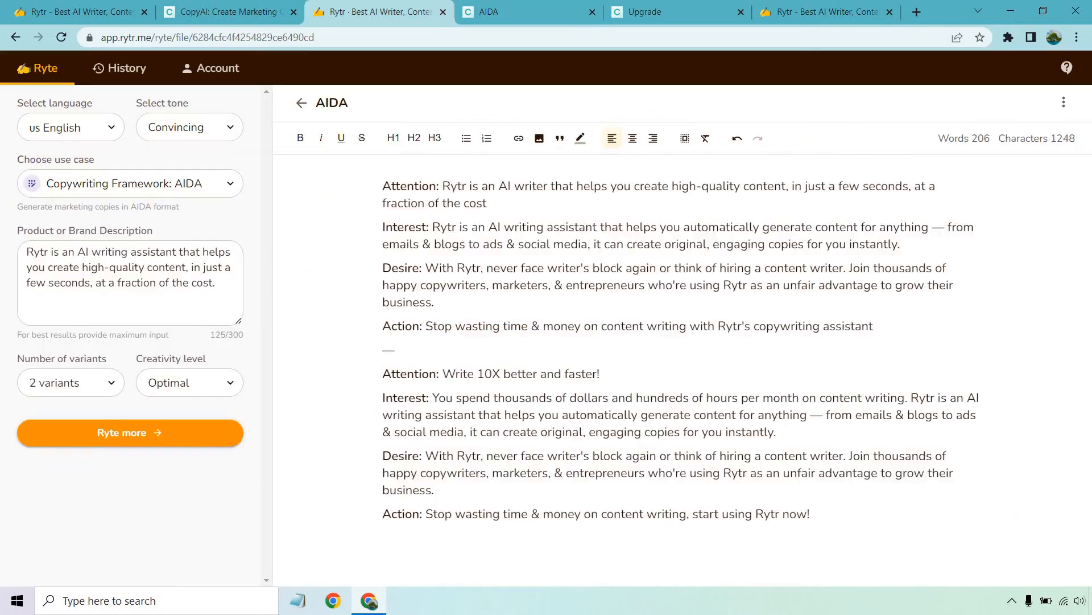
mouse_move(883, 136)
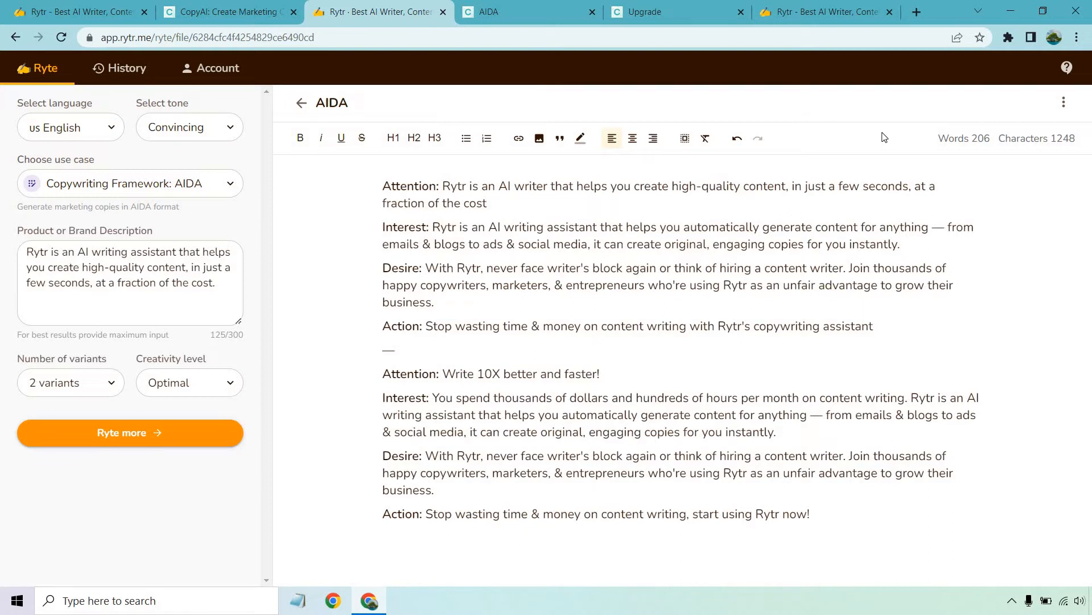
mouse_move(799, 233)
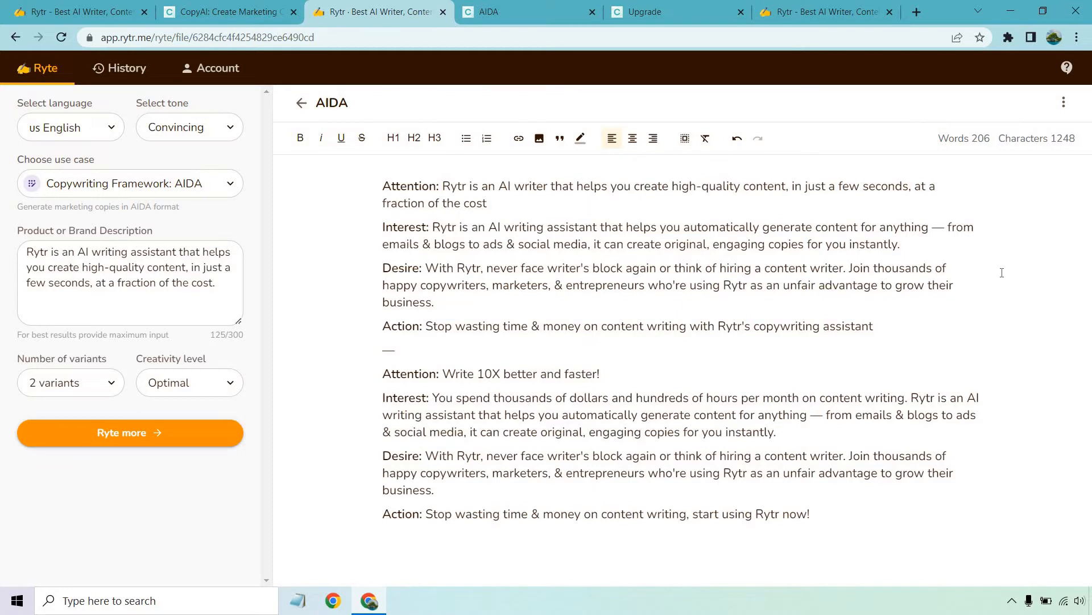
mouse_move(985, 283)
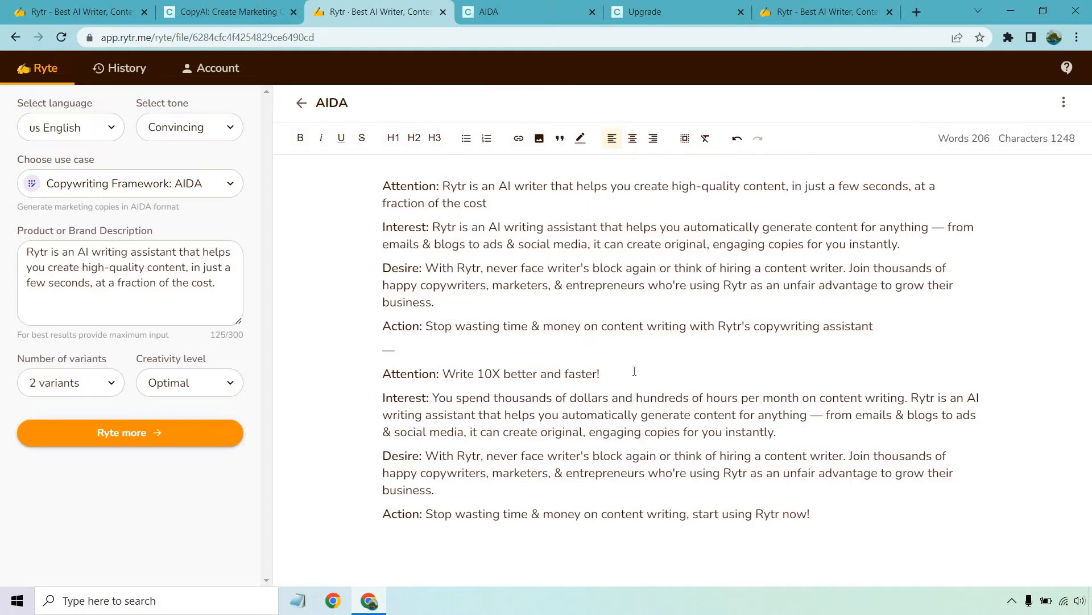
mouse_move(638, 370)
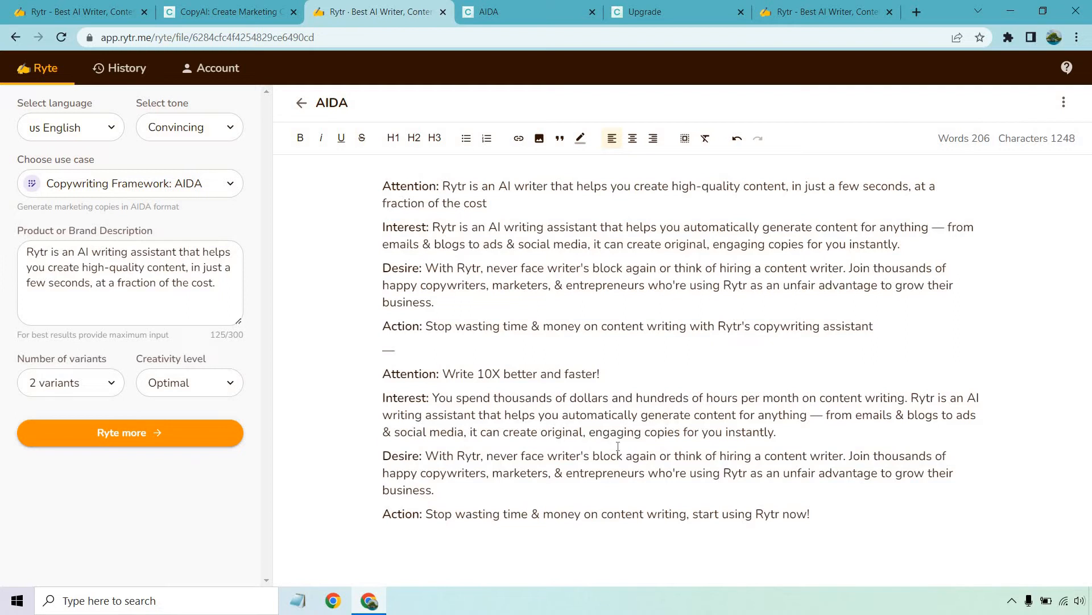
mouse_move(512, 472)
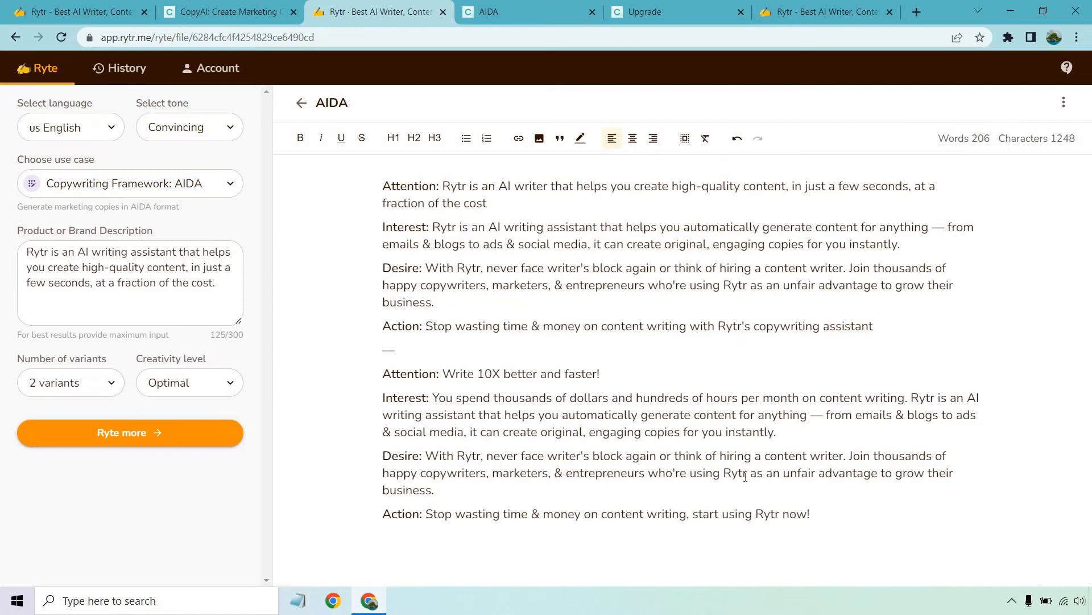
mouse_move(611, 492)
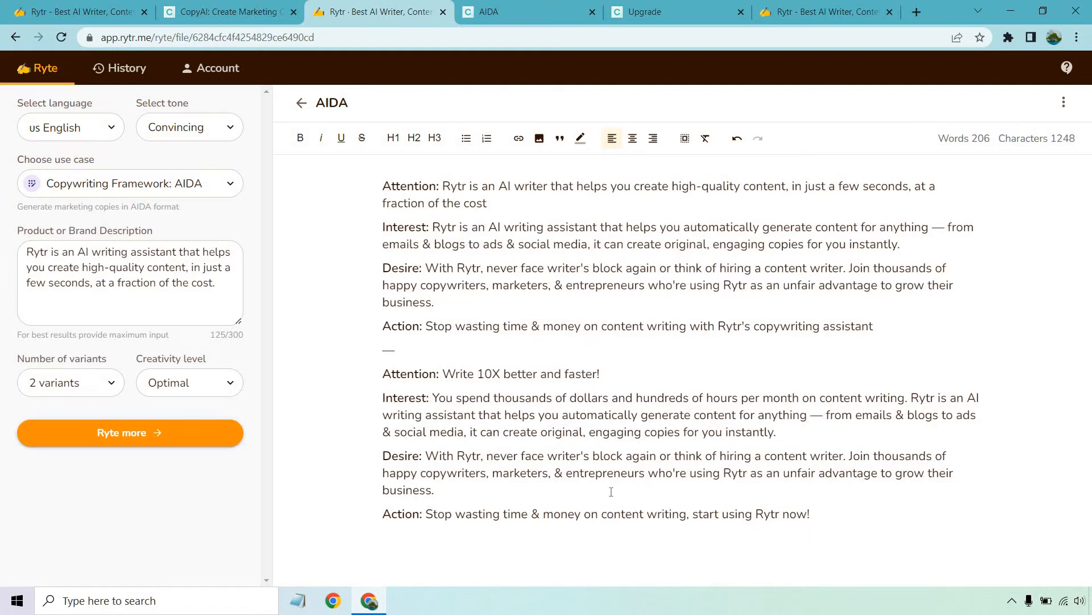
mouse_move(844, 491)
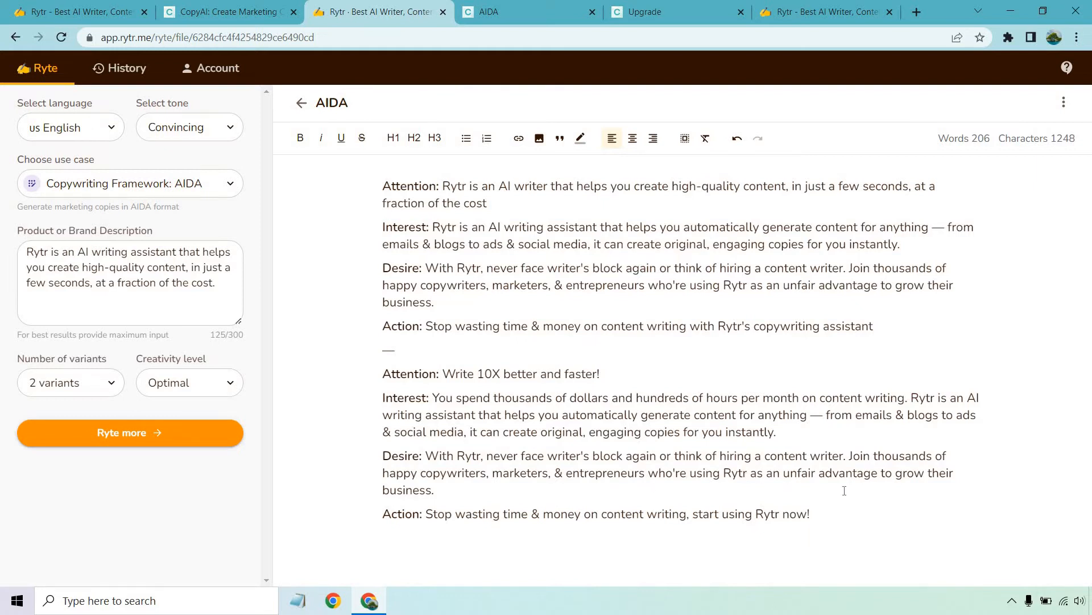
mouse_move(868, 501)
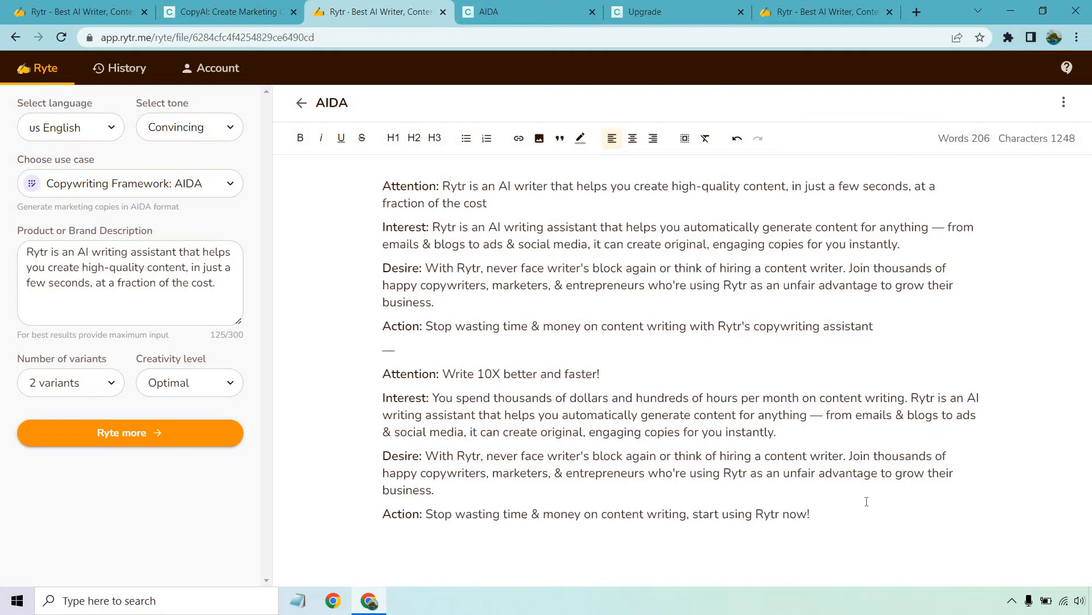
mouse_move(1063, 332)
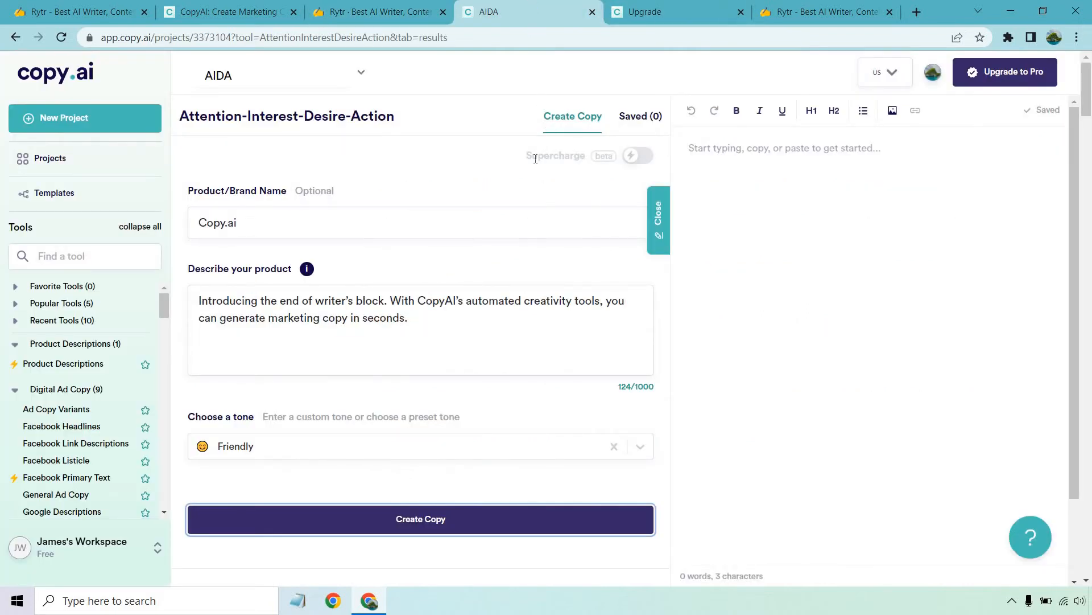
click(420, 519)
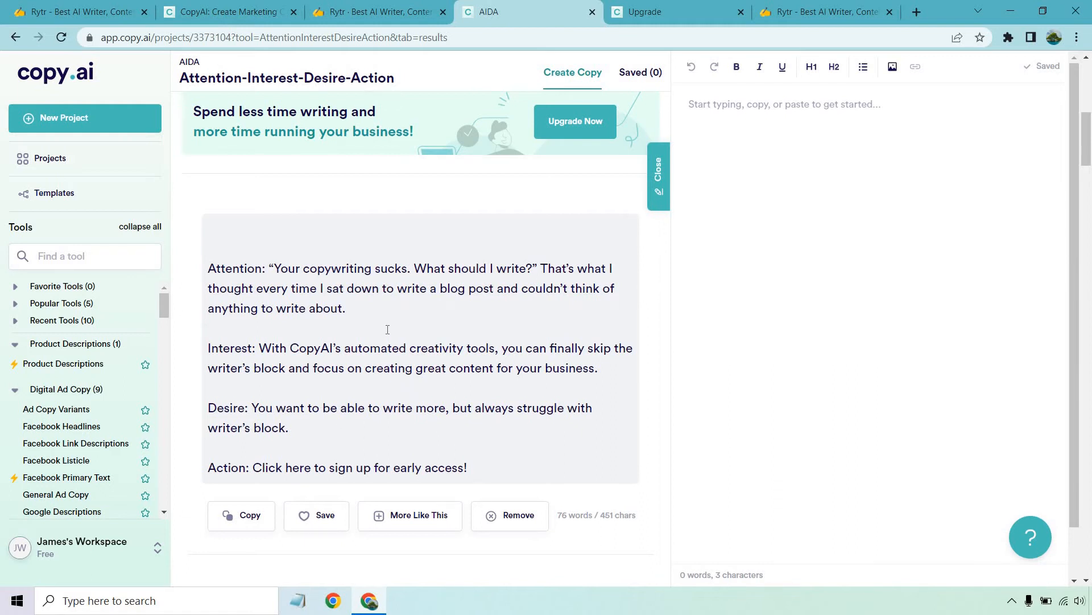
scroll(down, 3)
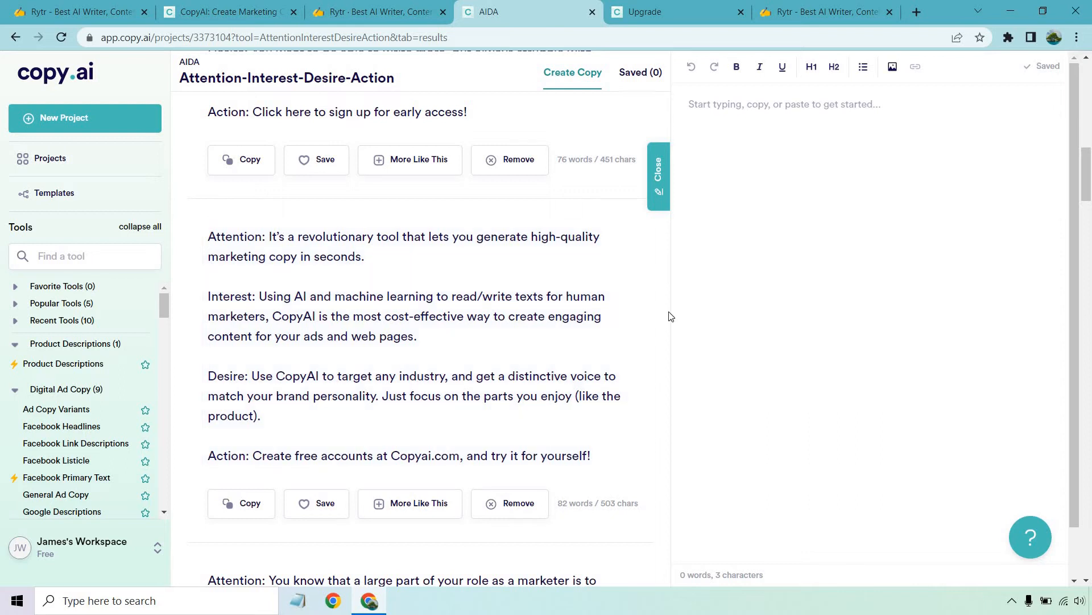
mouse_move(649, 307)
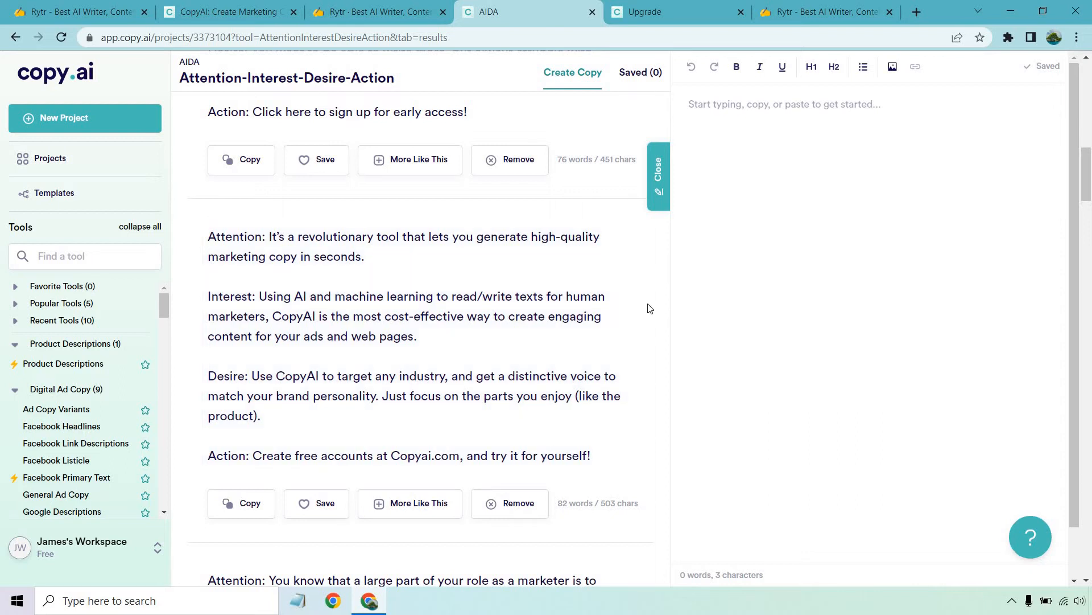
mouse_move(642, 306)
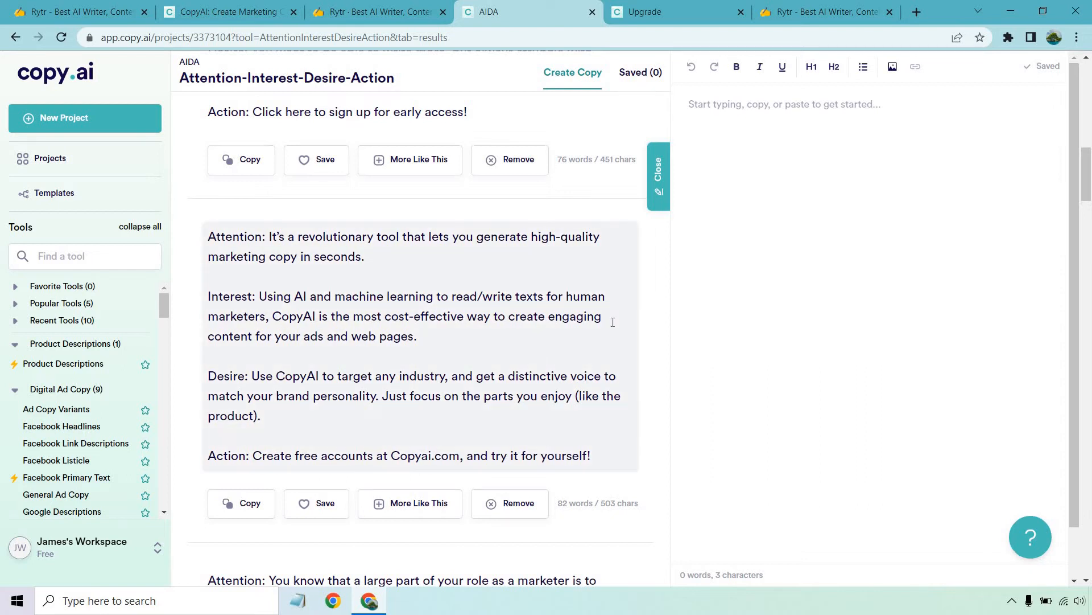
scroll(down, 3)
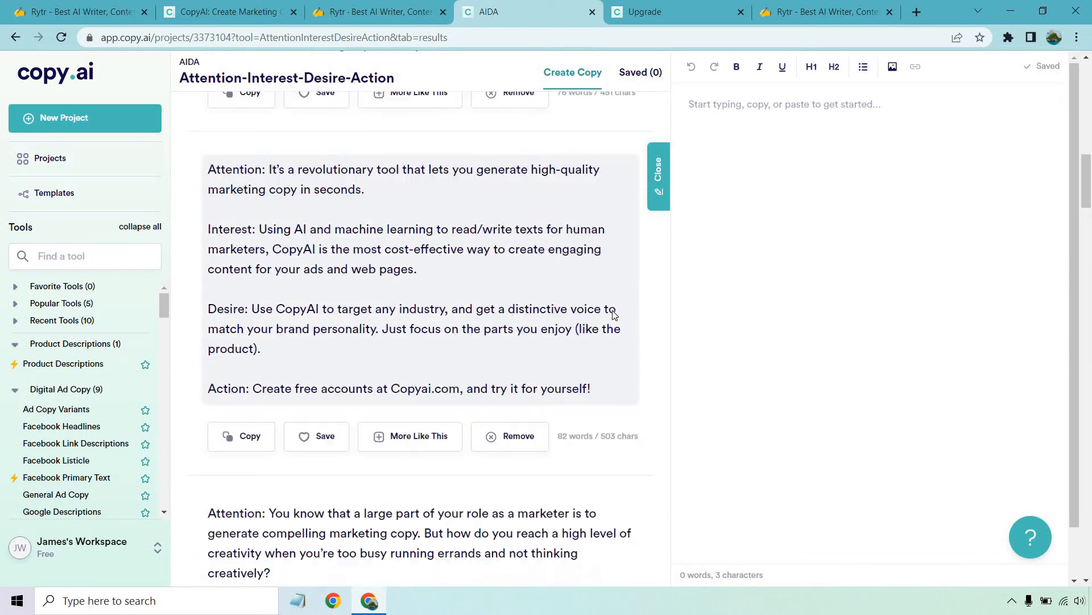
scroll(down, 3)
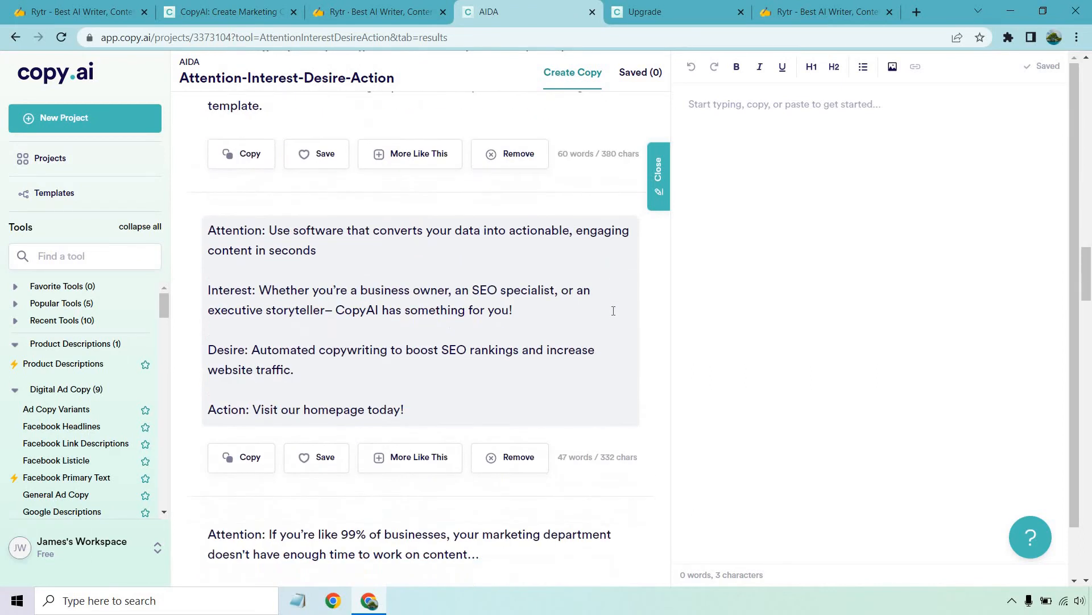
scroll(down, 3)
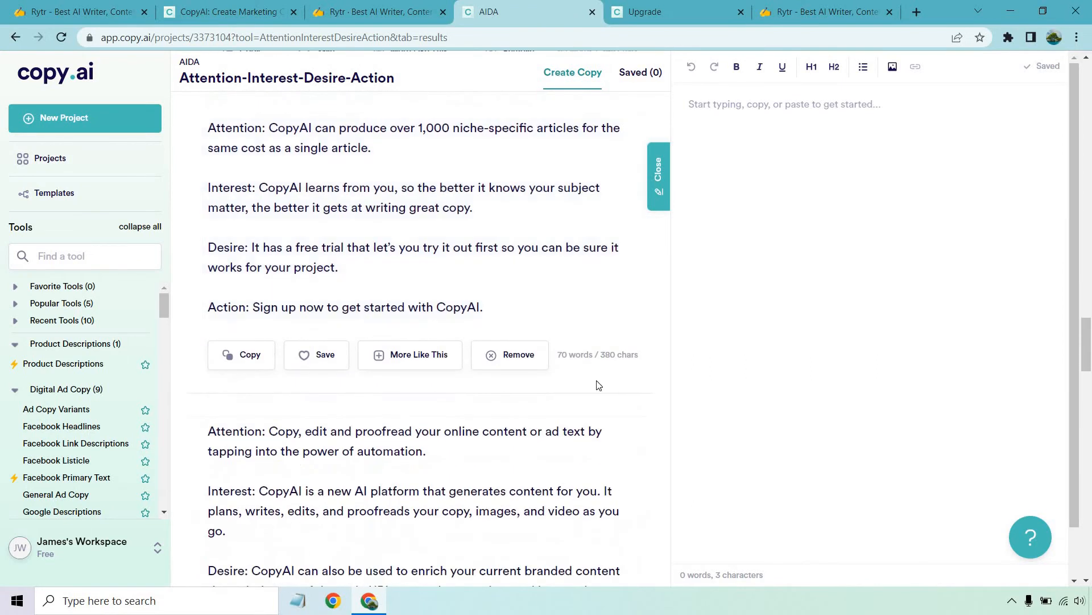
scroll(down, 3)
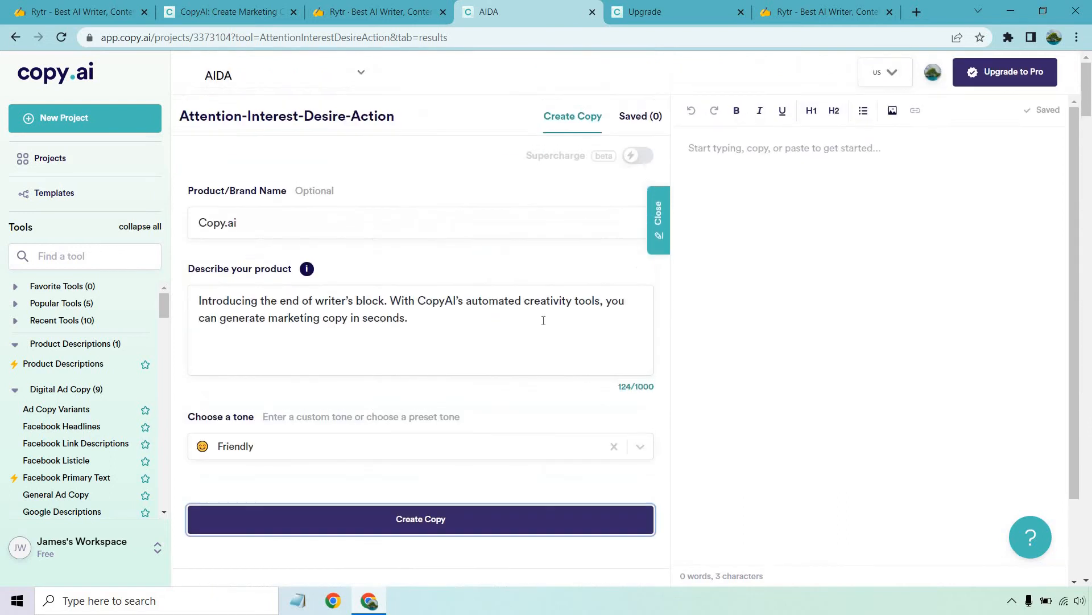
mouse_move(493, 382)
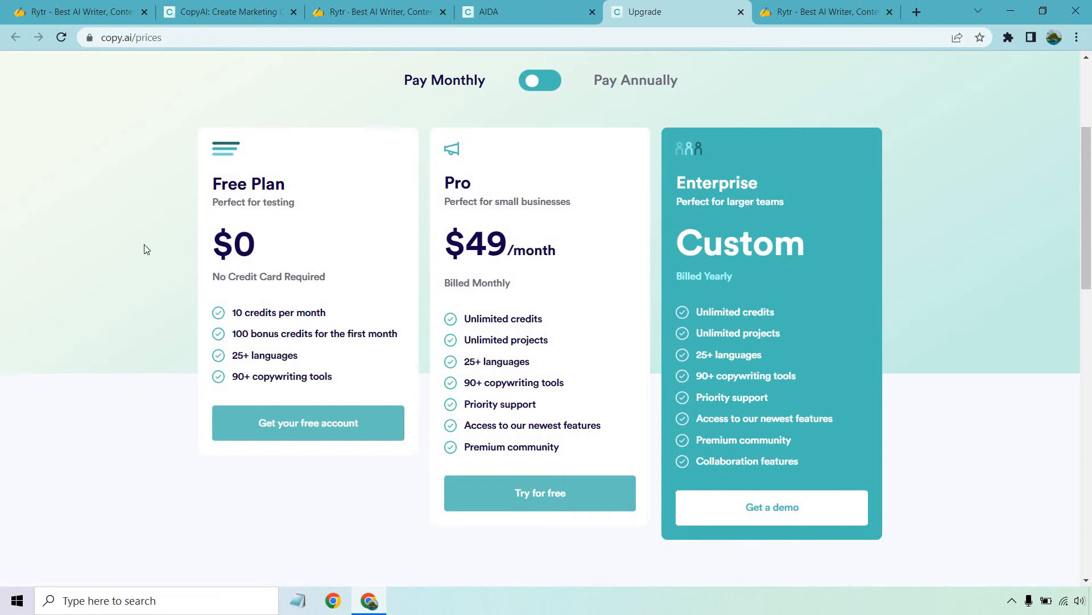
mouse_move(176, 305)
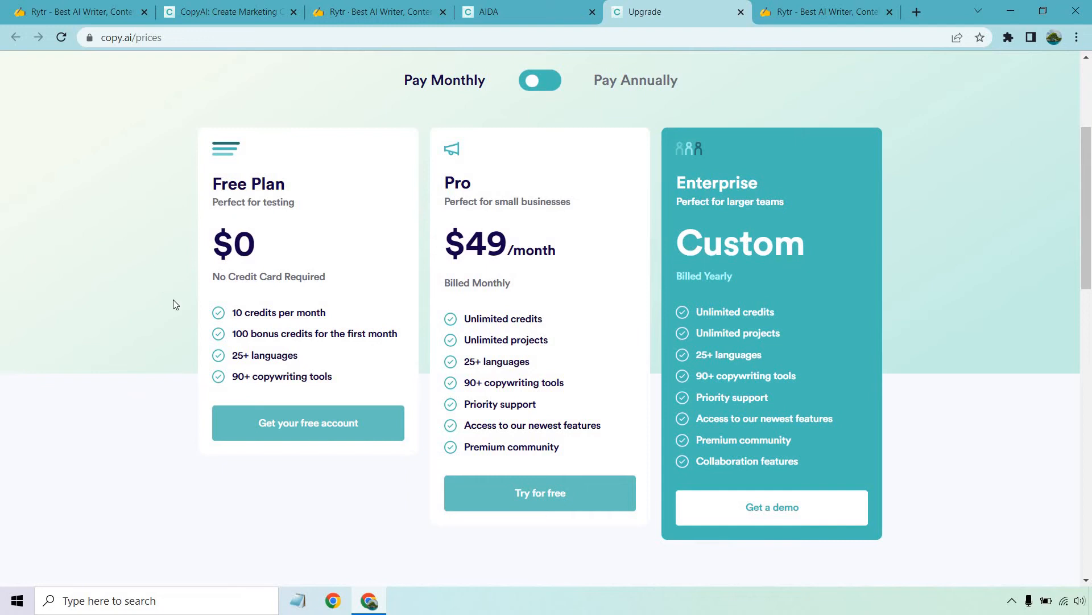
mouse_move(184, 313)
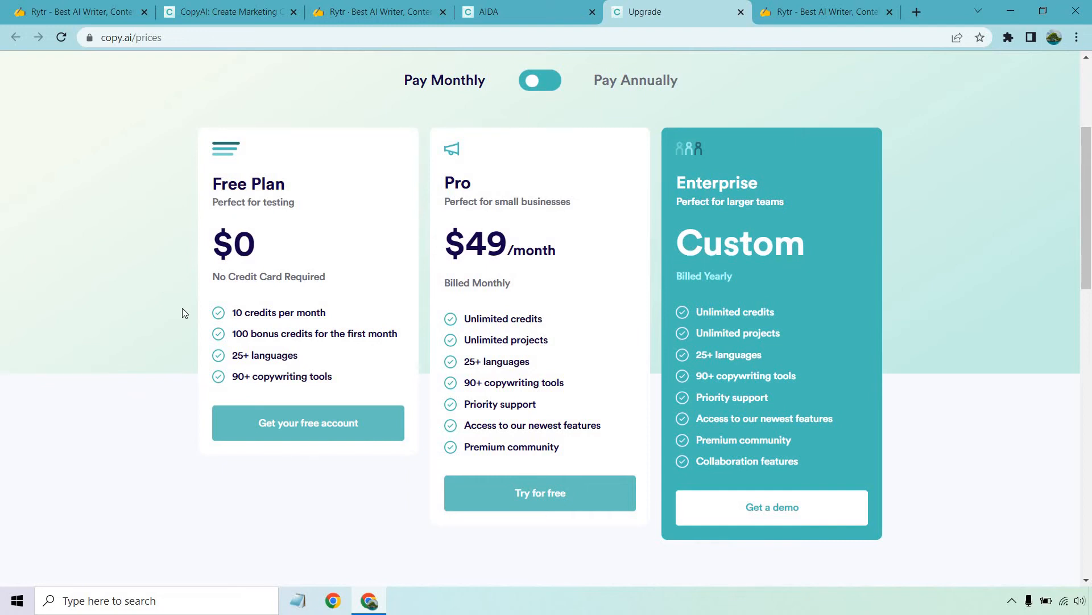
mouse_move(166, 333)
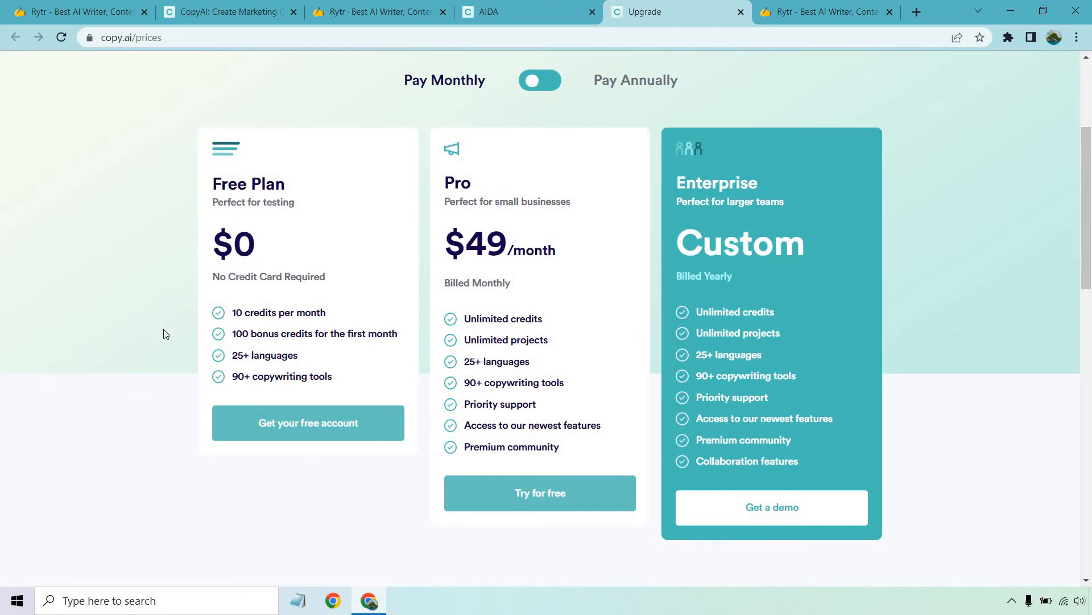
mouse_move(186, 387)
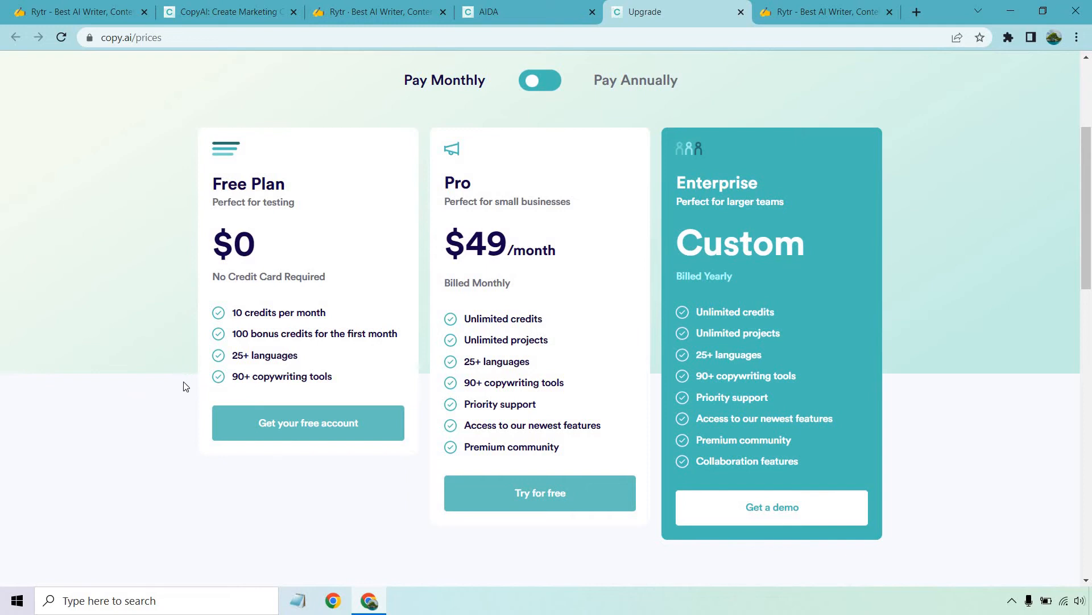
- Review Copy.ai's Free, Pro and Enterprise cards, then show Rytr's Free, $9 Saver, $29 Unlimited plans
double_click(239, 375)
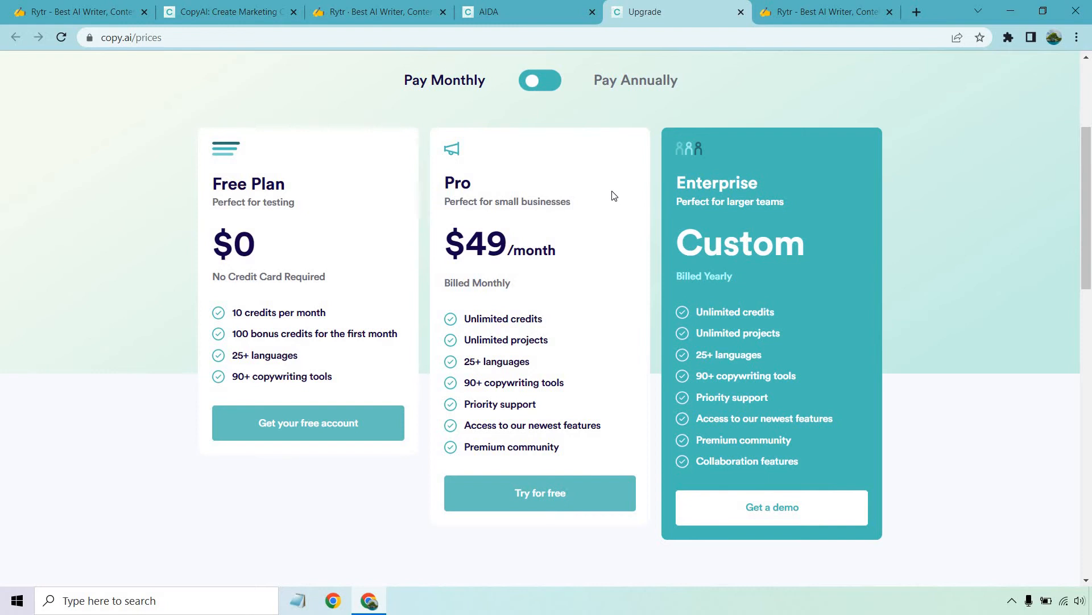
mouse_move(510, 438)
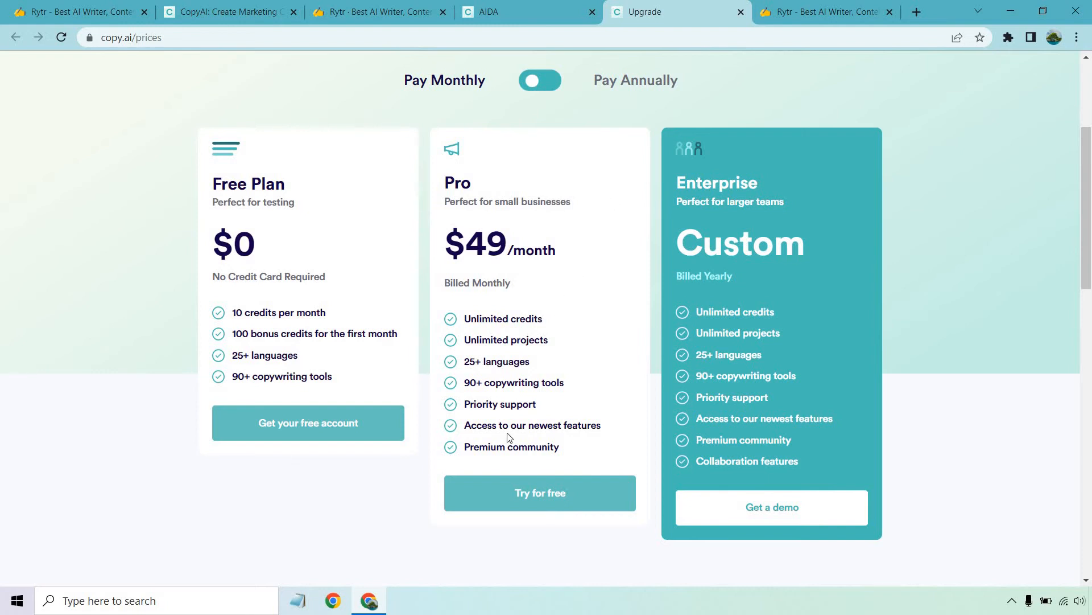
mouse_move(498, 278)
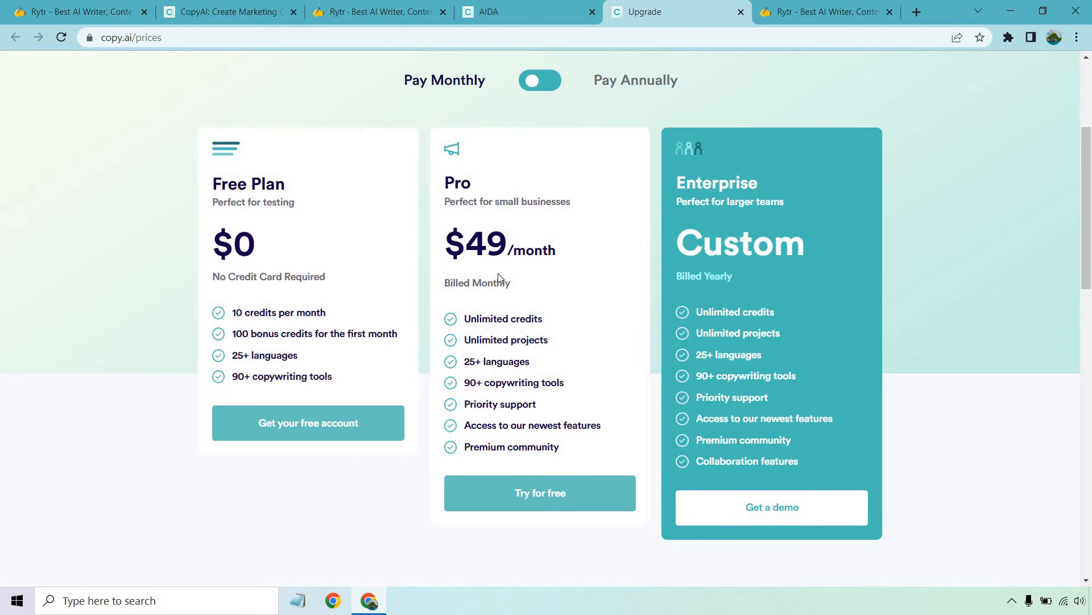
mouse_move(798, 259)
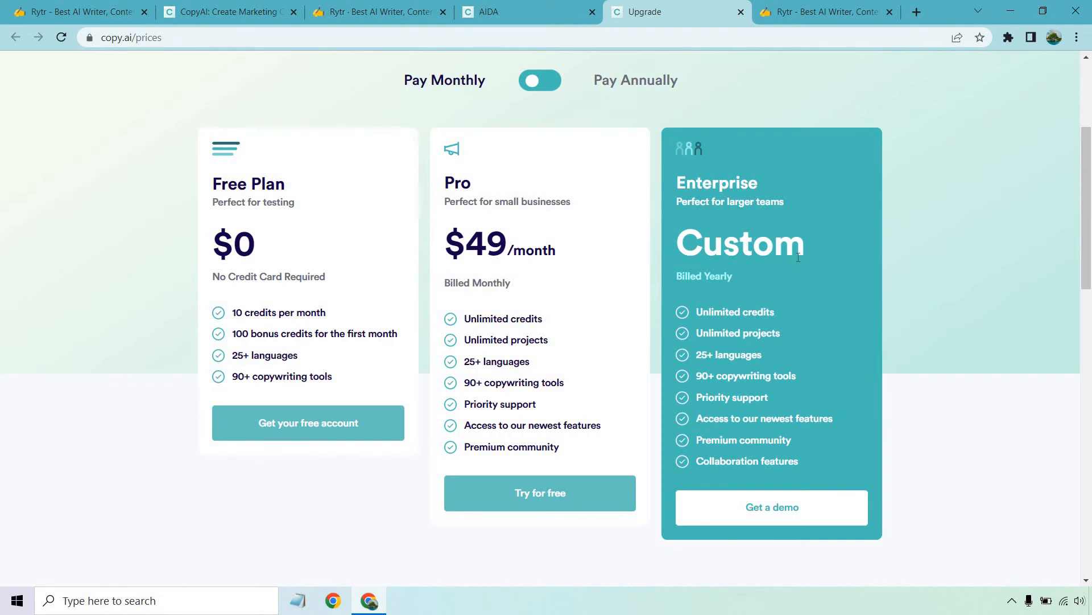
mouse_move(969, 255)
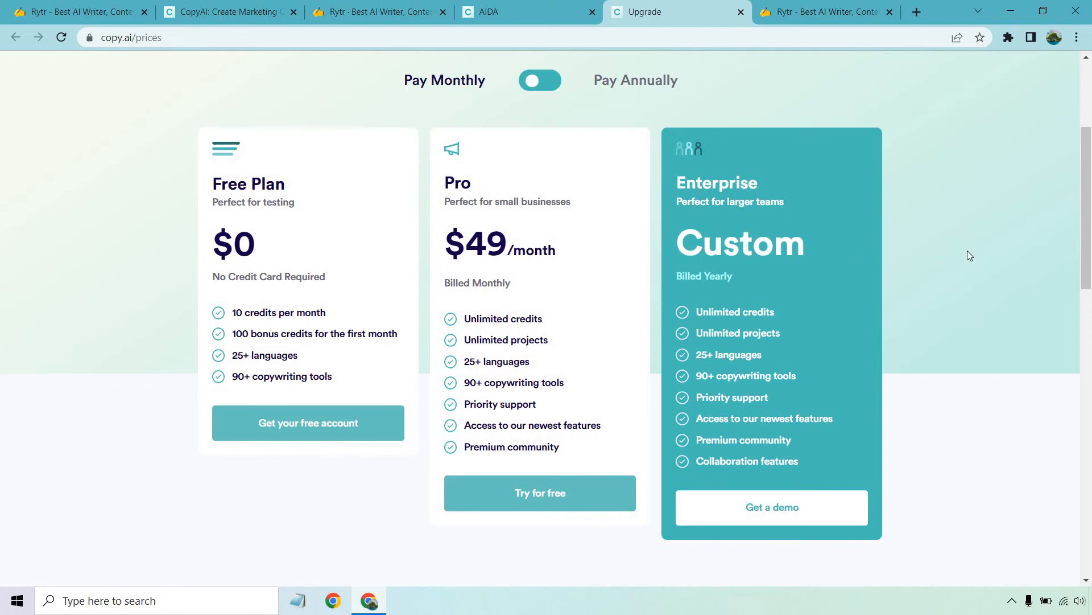
click(824, 11)
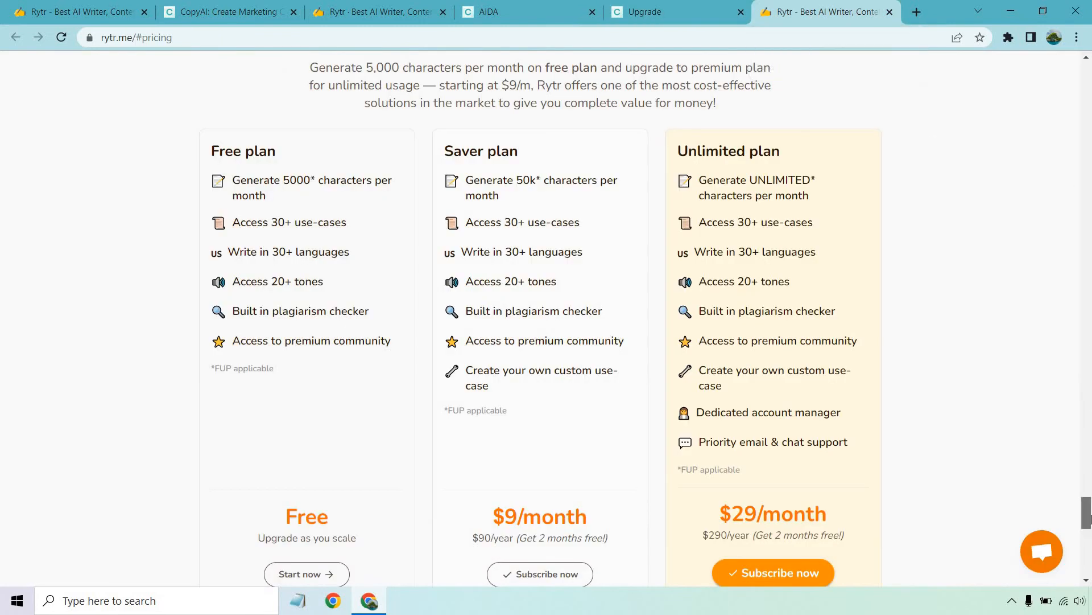
scroll(down, 3)
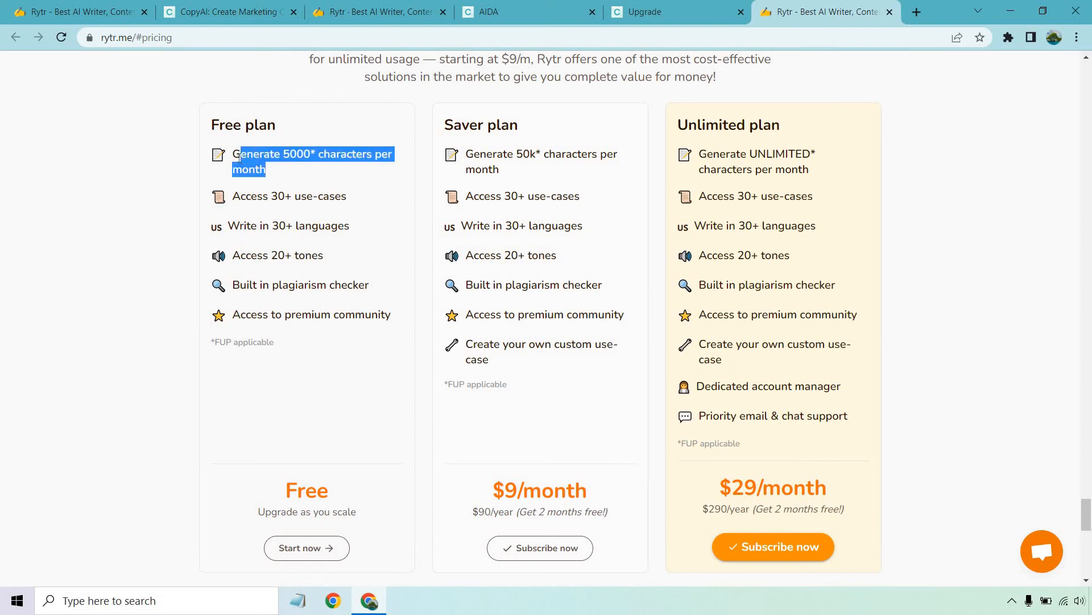
click(80, 225)
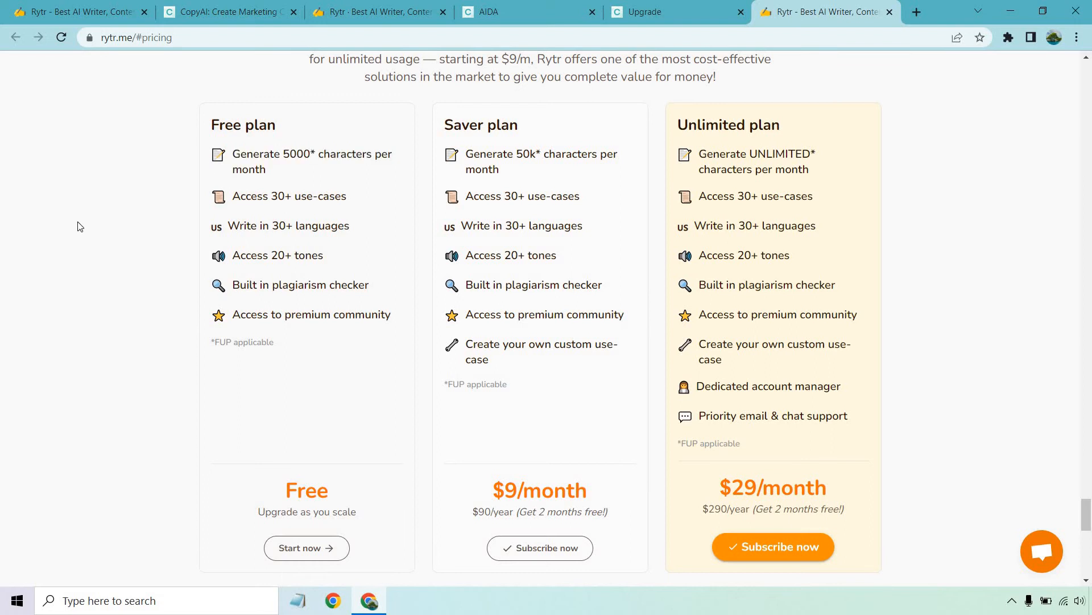
mouse_move(100, 241)
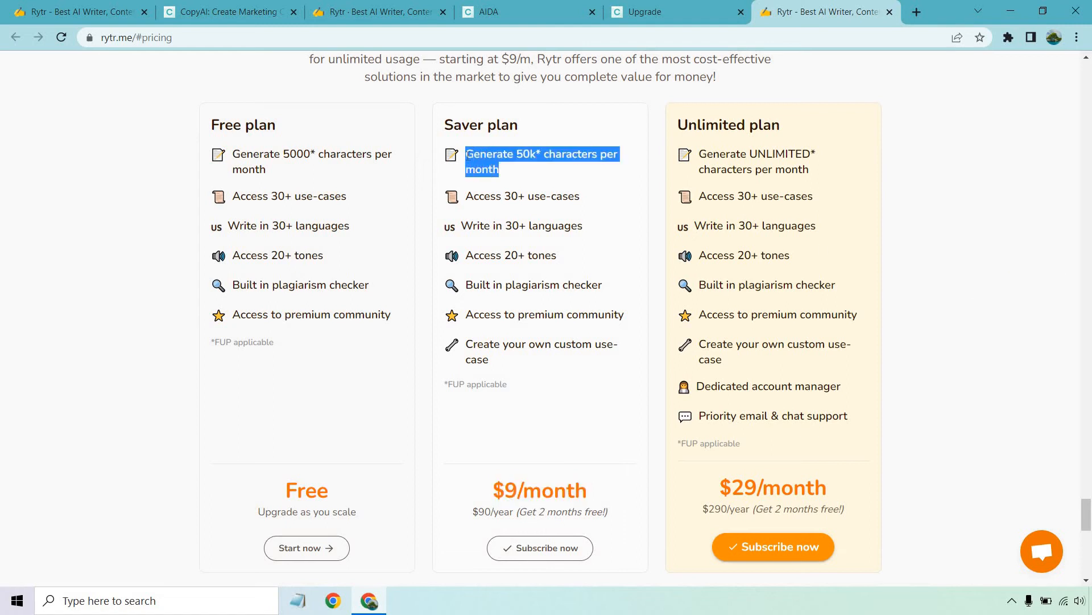
mouse_move(989, 222)
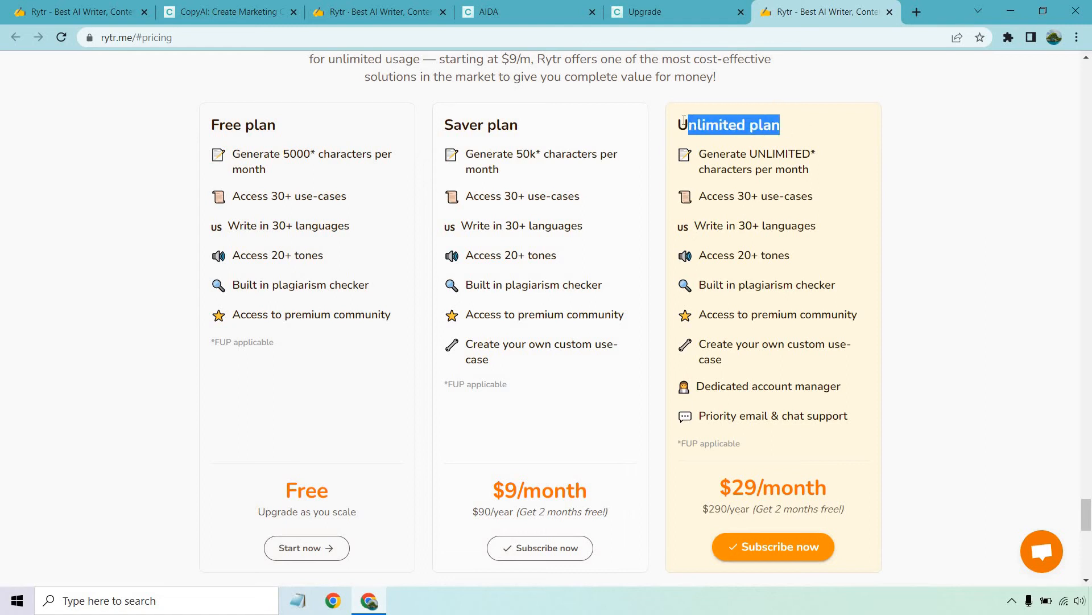
click(846, 428)
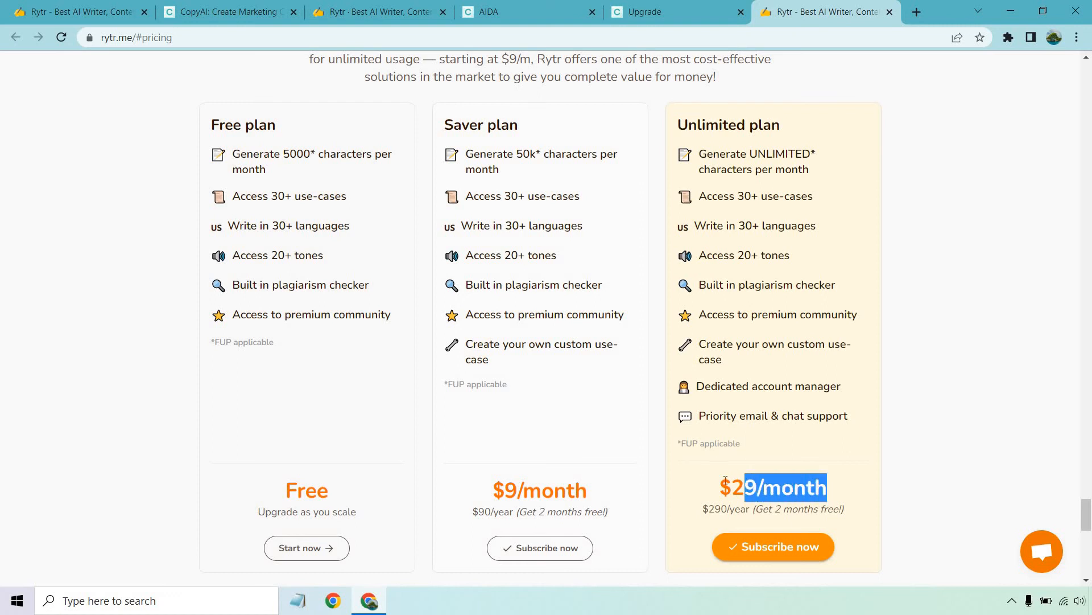
click(989, 325)
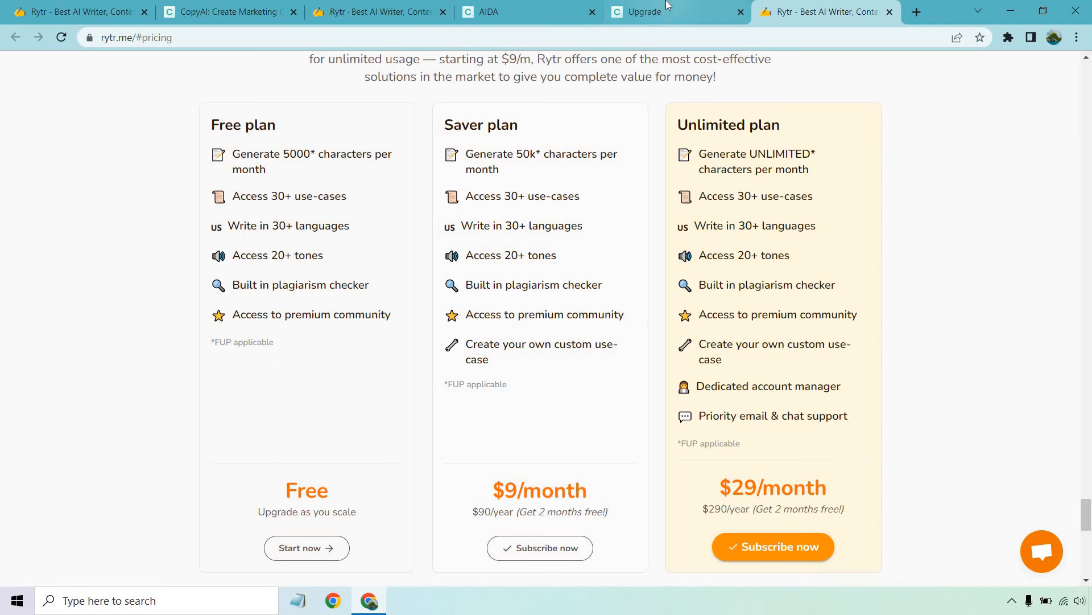
click(658, 11)
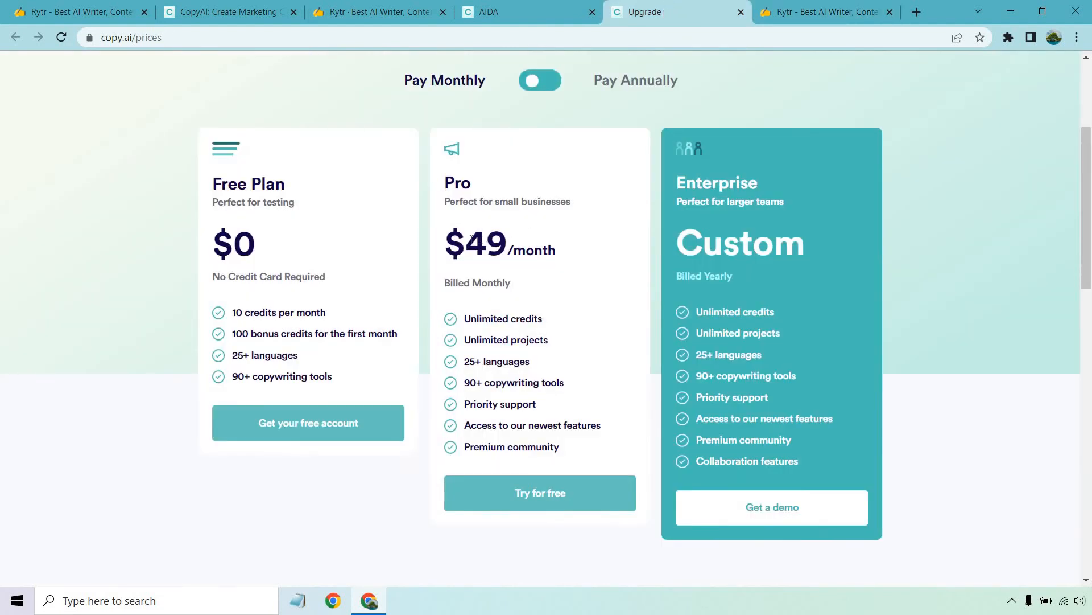
click(820, 11)
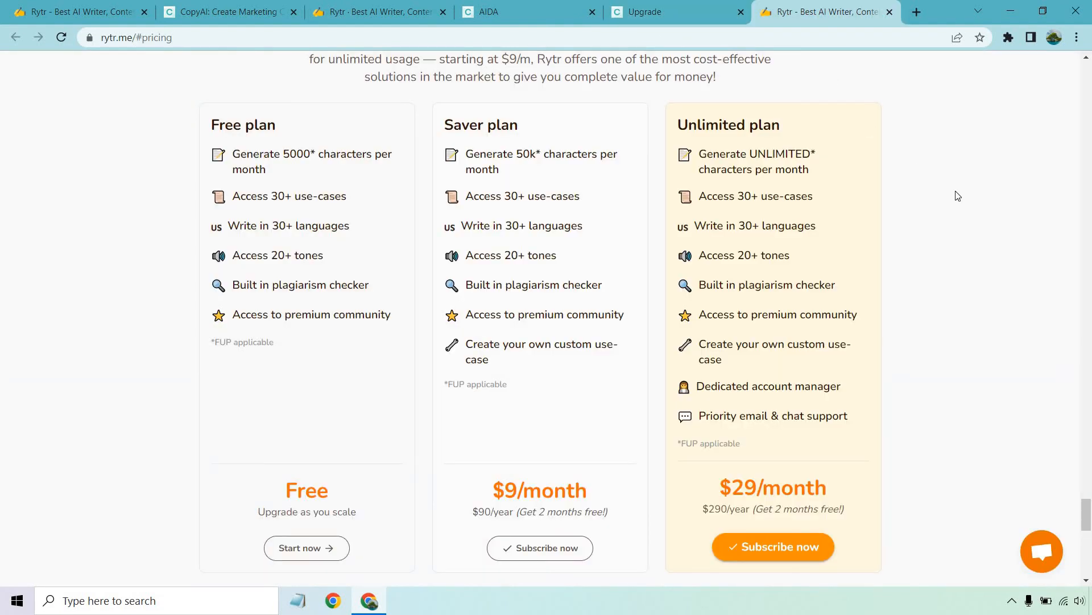
mouse_move(943, 205)
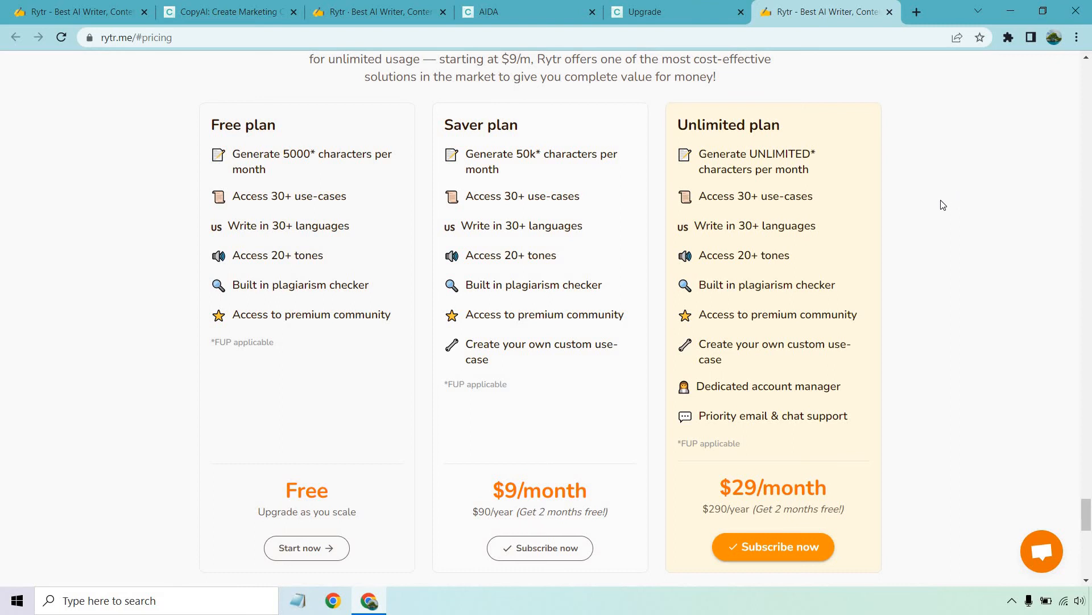